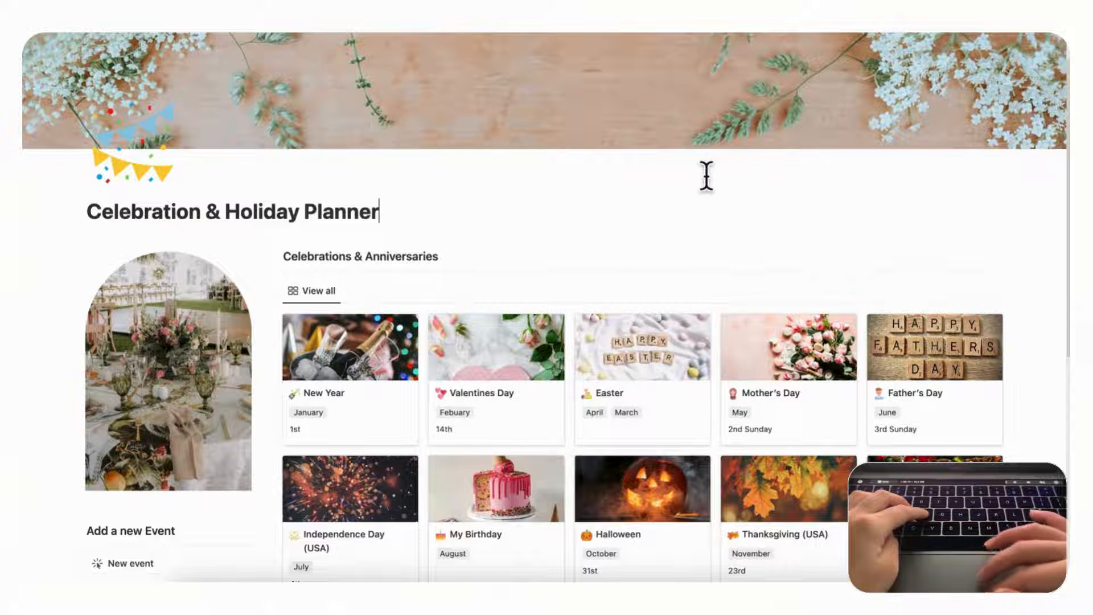
# - Scroll down the Celebration & Holiday Planner to reach the Christmas celebration card
pyautogui.scroll(-3)
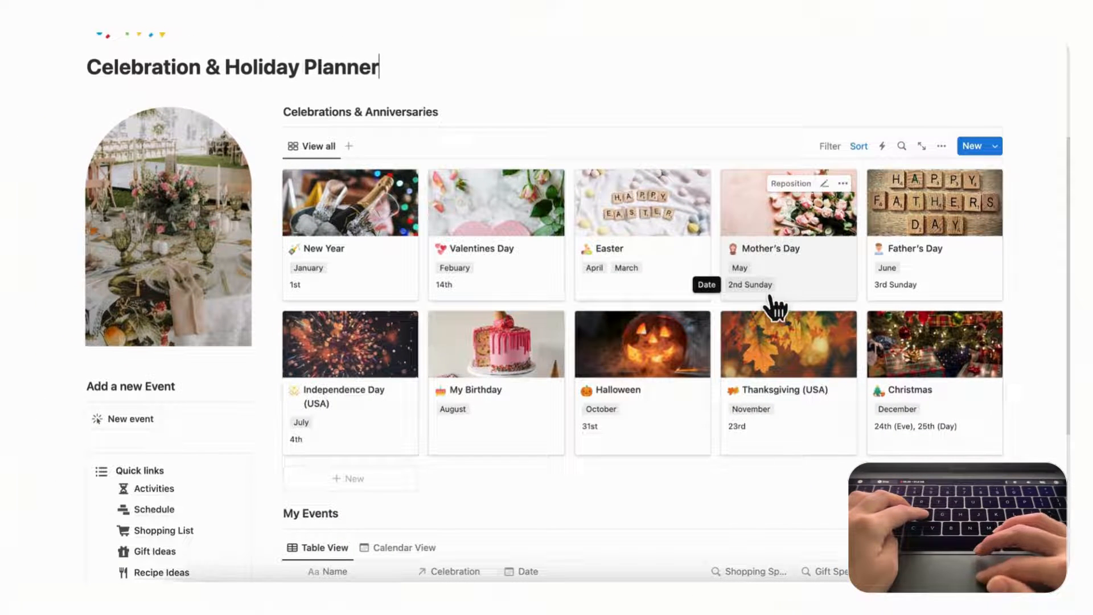
pyautogui.moveTo(923, 305)
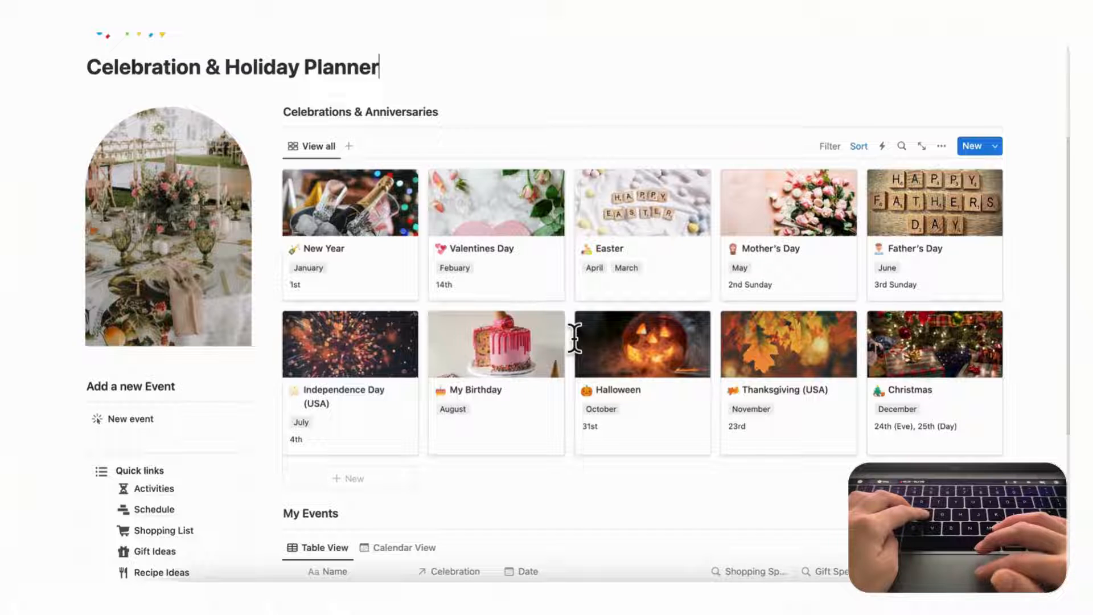
pyautogui.moveTo(571, 322)
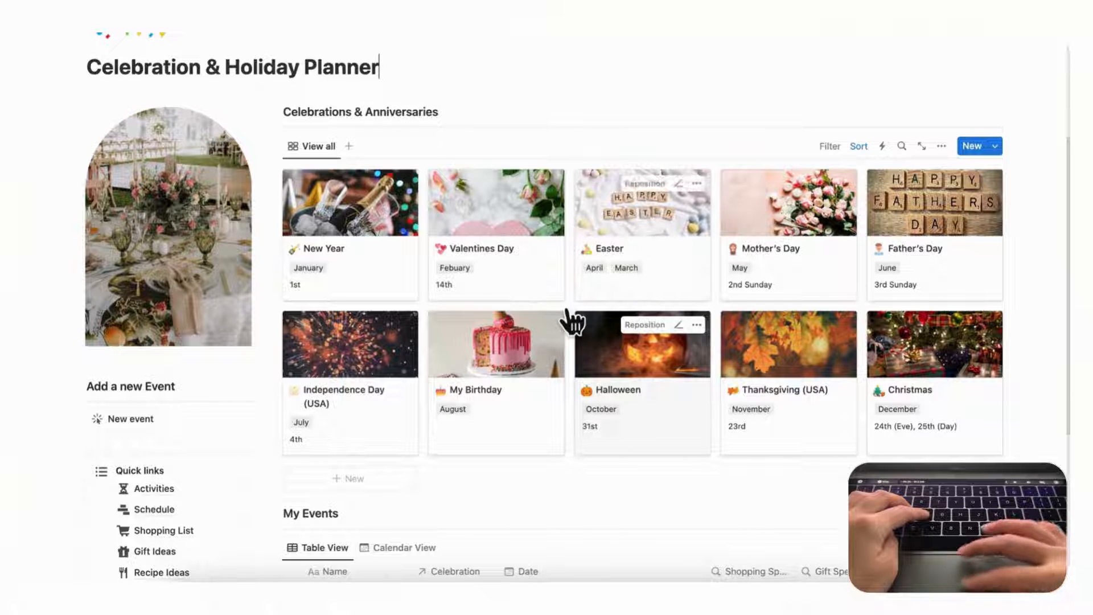
pyautogui.scroll(-3)
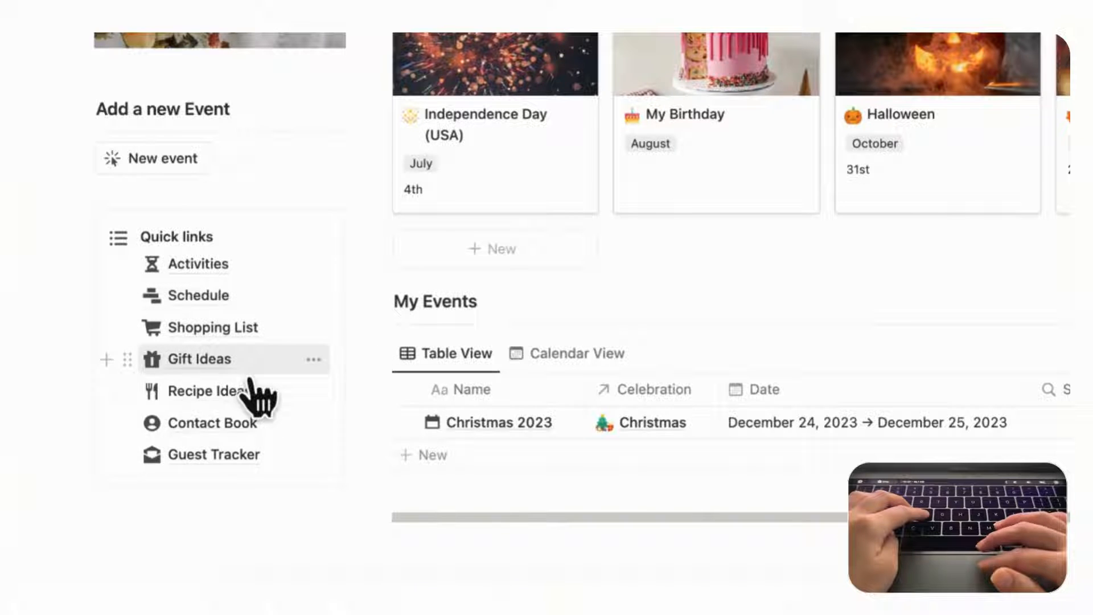
pyautogui.moveTo(216, 453)
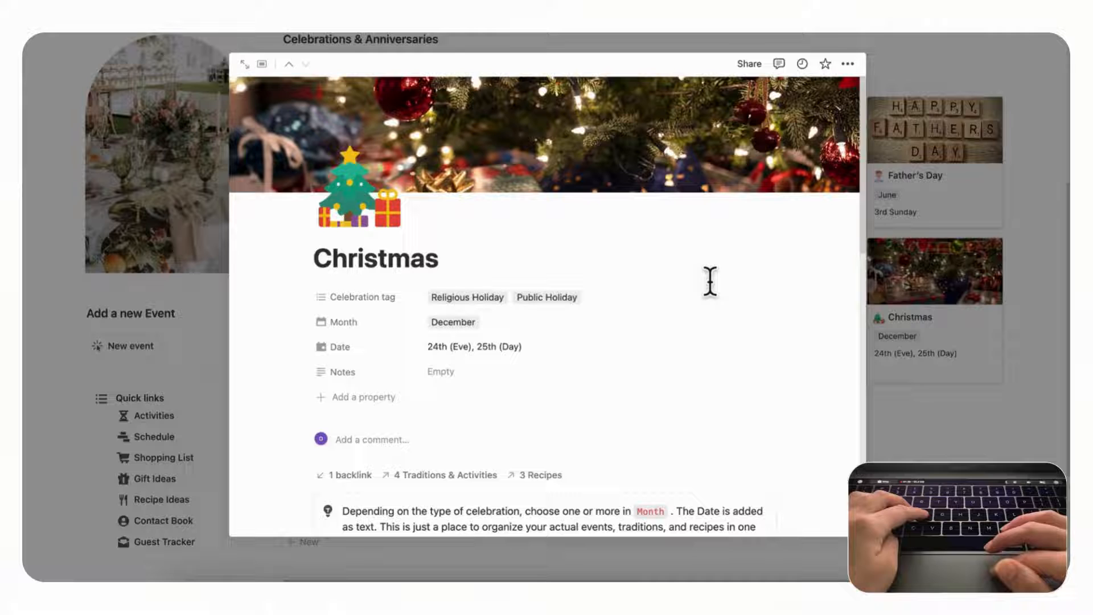
# - Scroll through the Christmas page's four traditions and three recipes, then back up
pyautogui.scroll(-3)
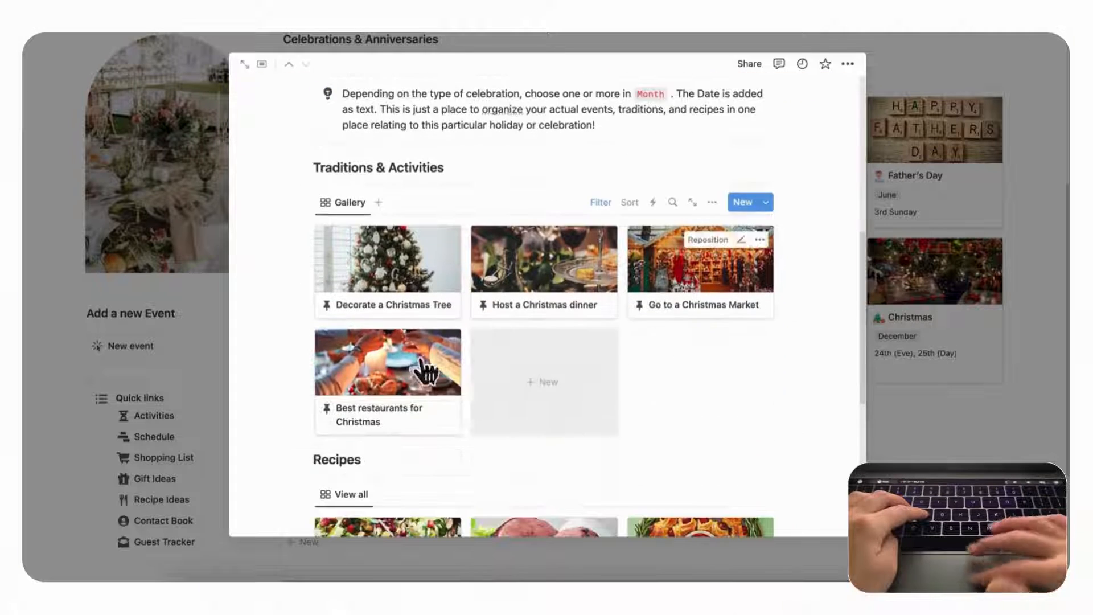
pyautogui.scroll(-3)
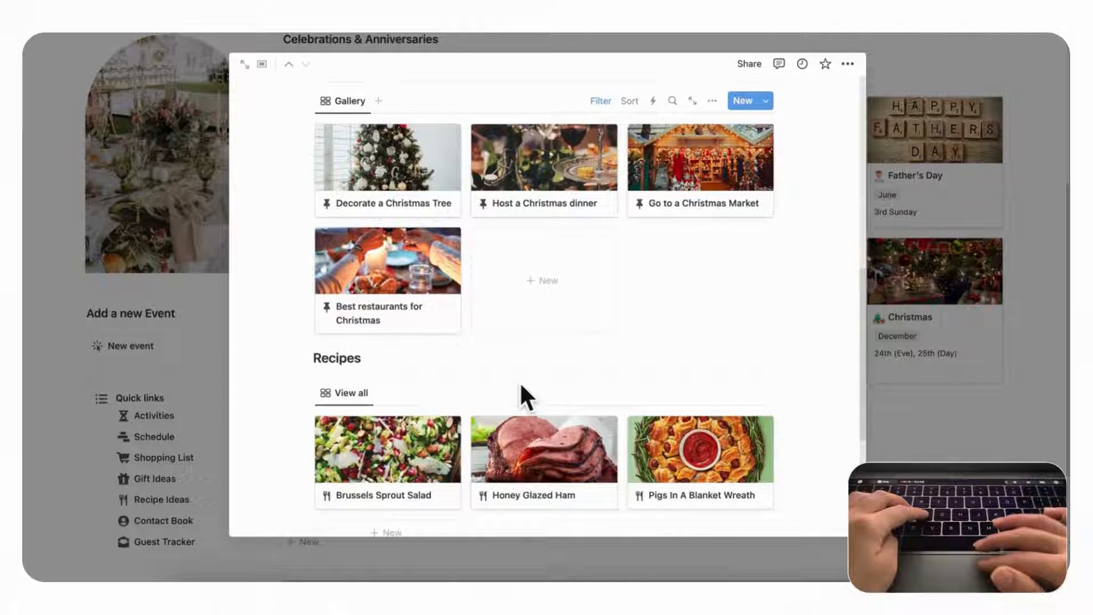
pyautogui.scroll(-3)
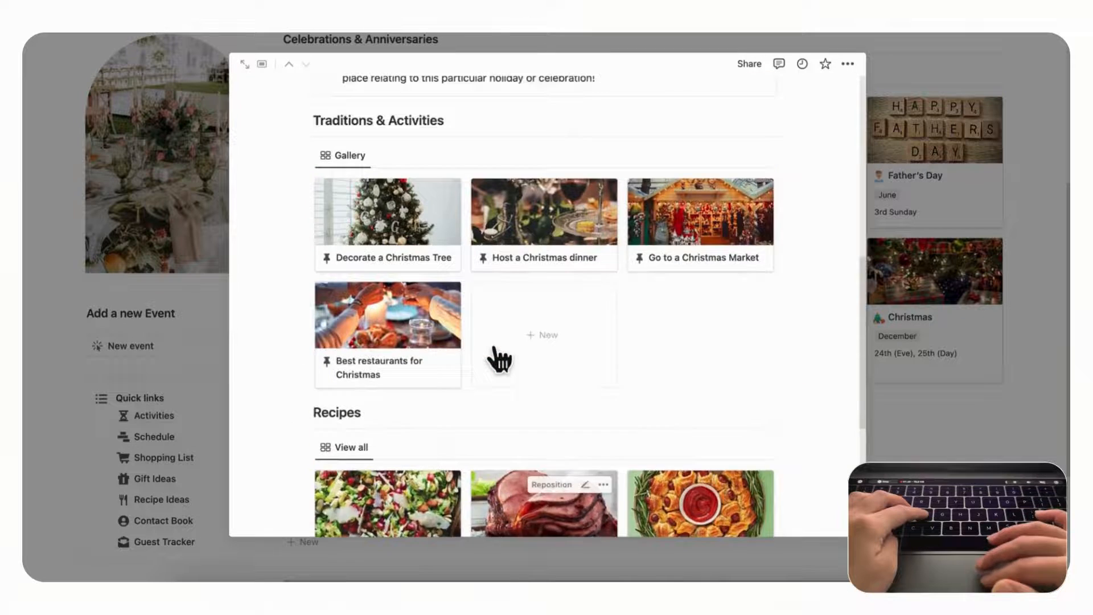
pyautogui.scroll(3)
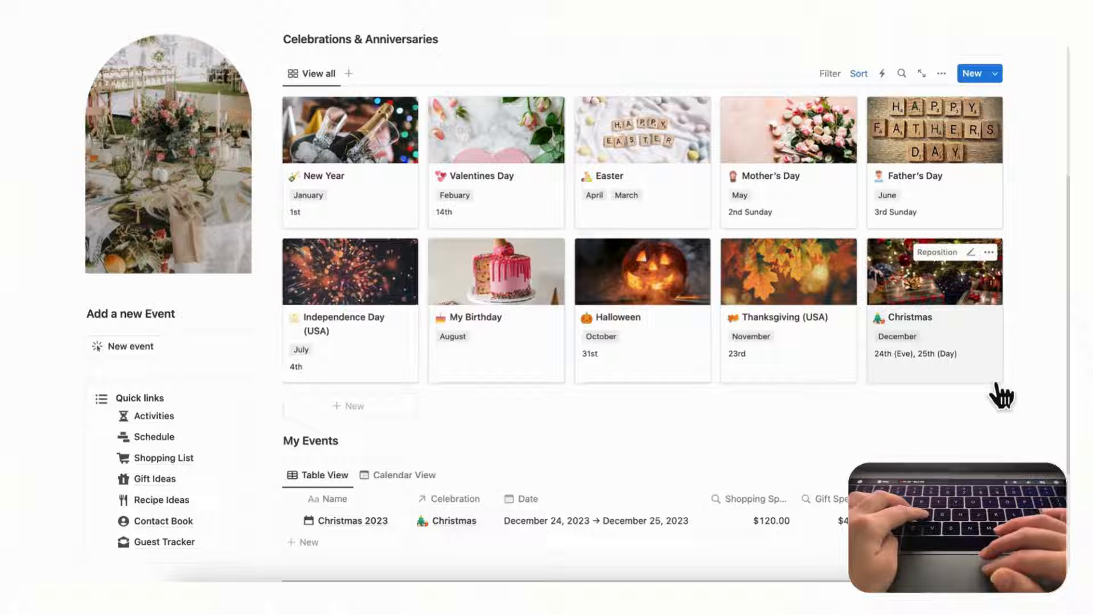
pyautogui.moveTo(965, 422)
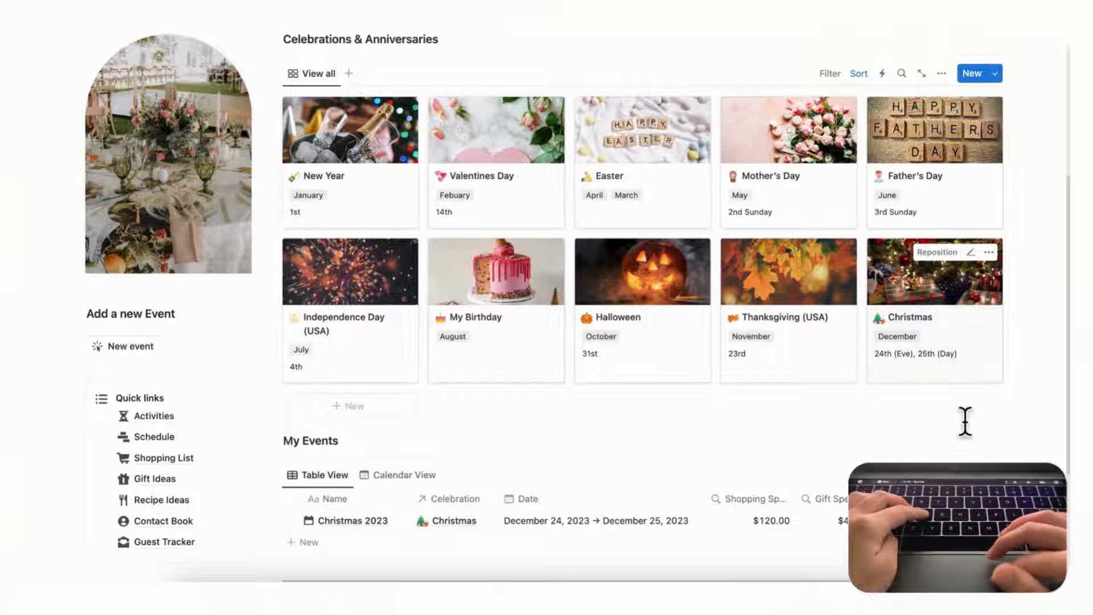
pyautogui.moveTo(808, 443)
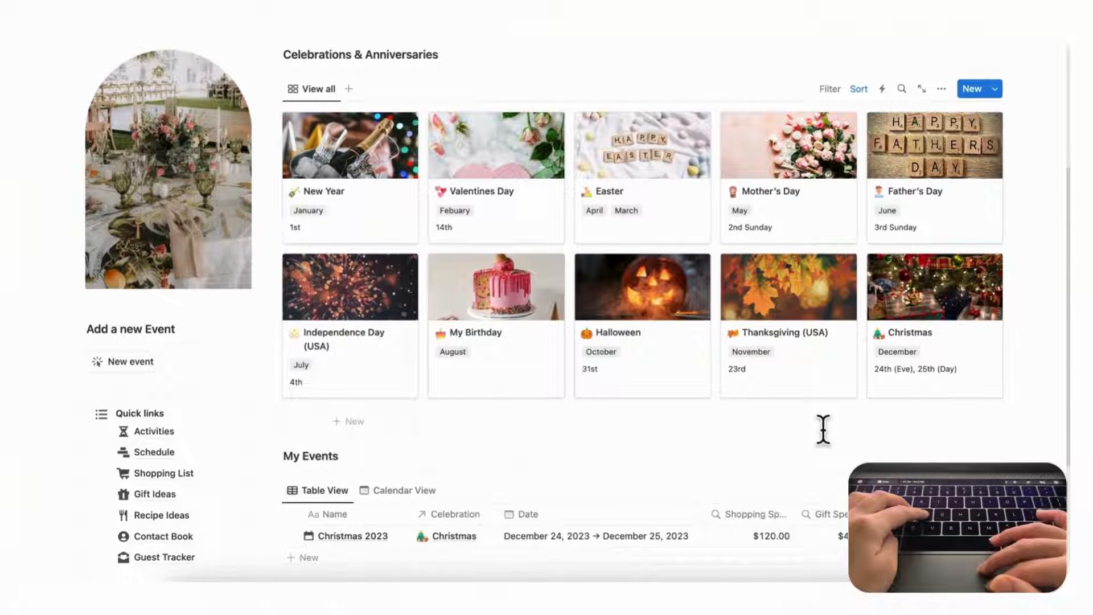
pyautogui.moveTo(906, 446)
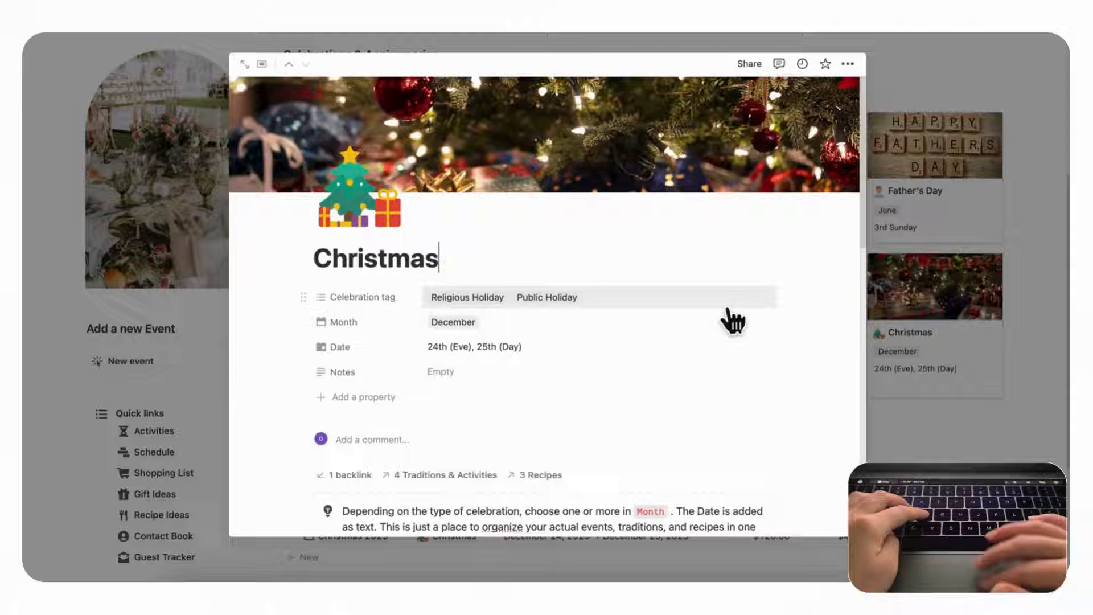
pyautogui.scroll(-3)
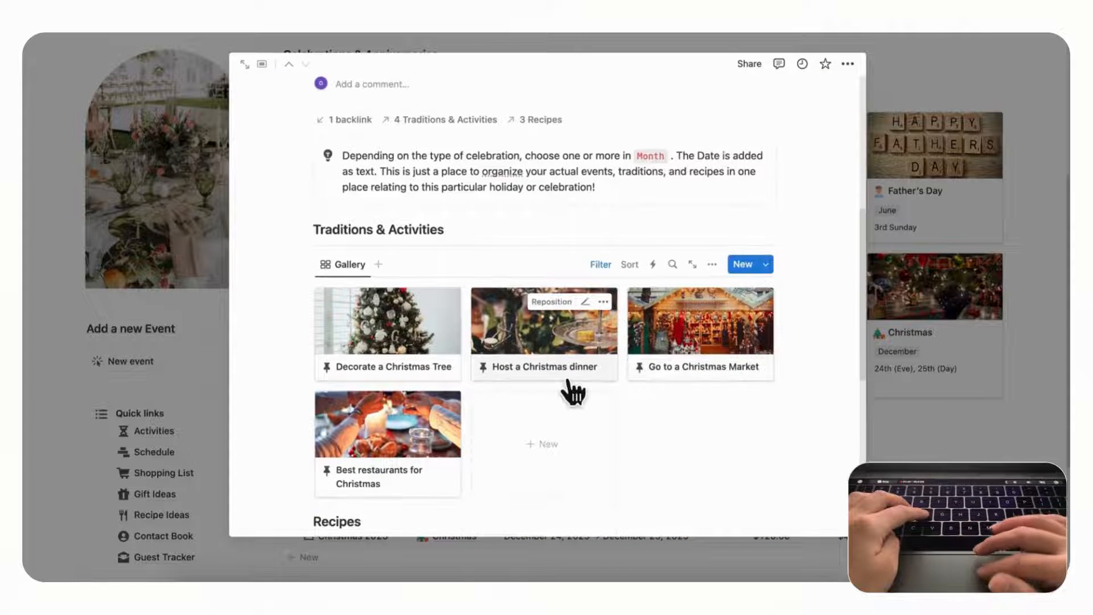
pyautogui.scroll(-3)
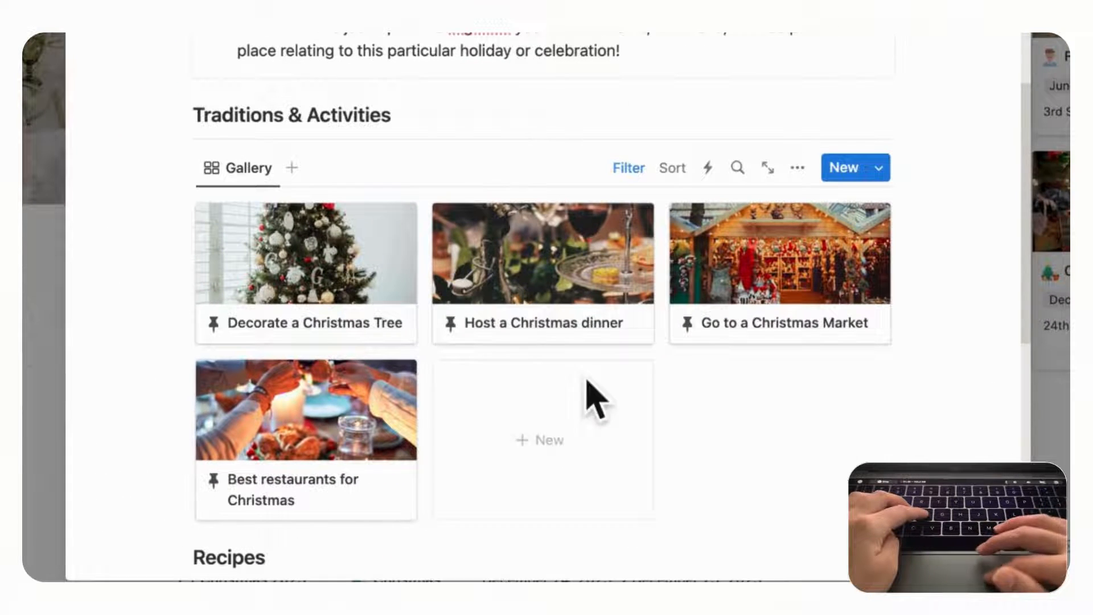
pyautogui.moveTo(725, 474)
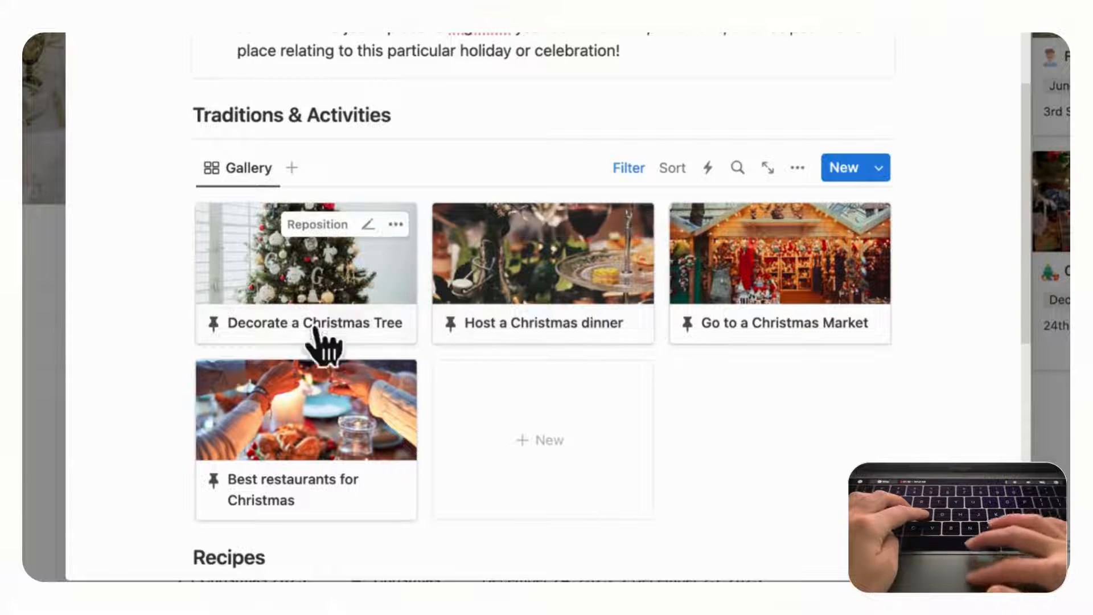
pyautogui.moveTo(749, 481)
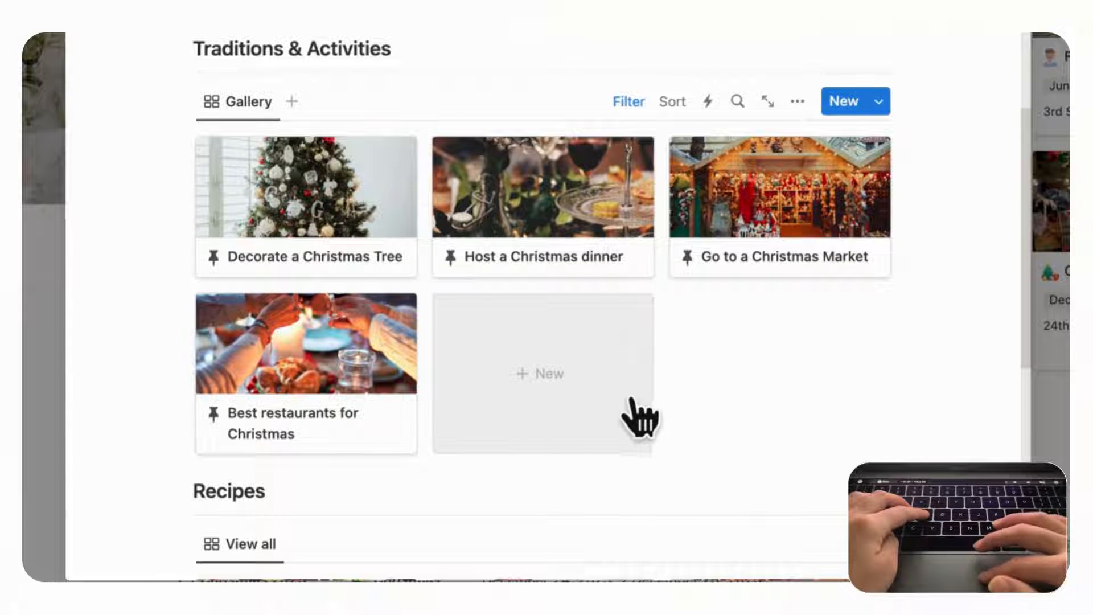
# - Create a 'Christmas Movies' activity page using the Activities template
pyautogui.click(543, 372)
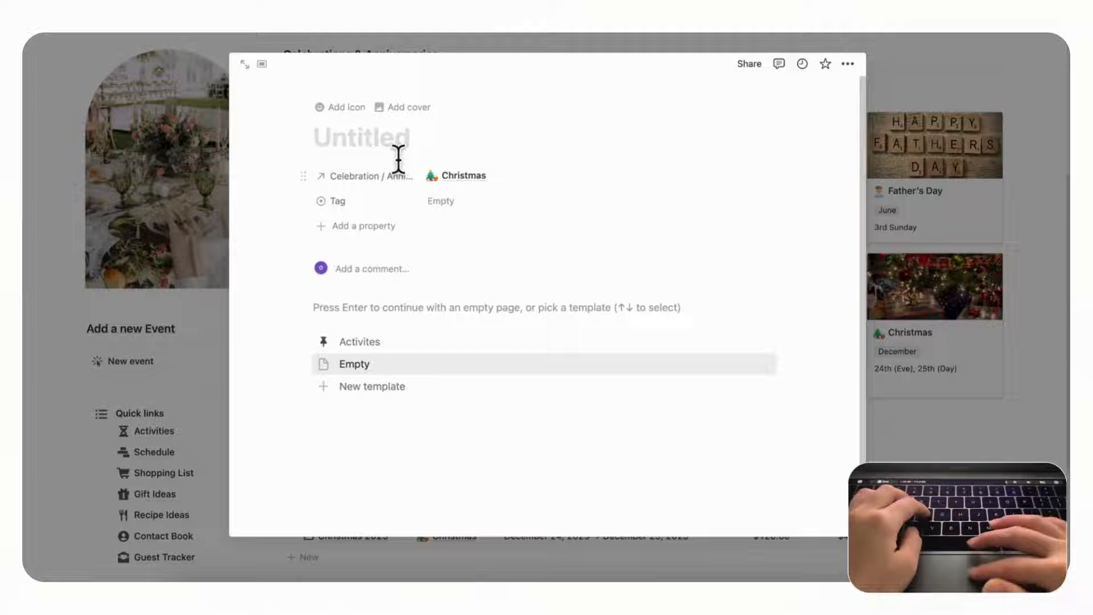
pyautogui.write('Christmas Movies')
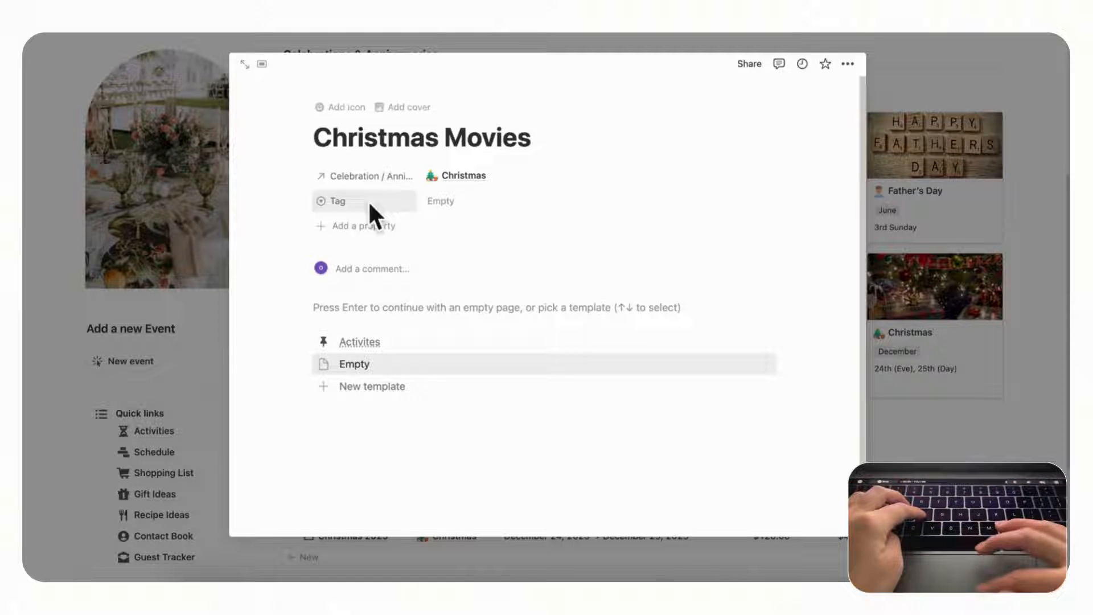
pyautogui.click(353, 363)
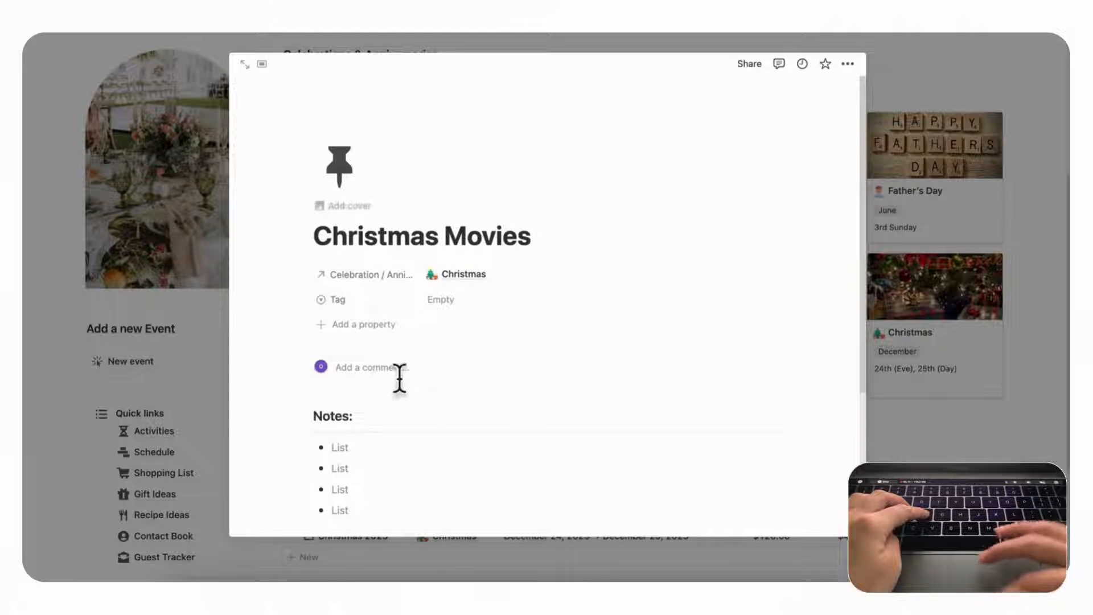
# - Give the activity a Christmas photo cover from Unsplash
pyautogui.click(348, 205)
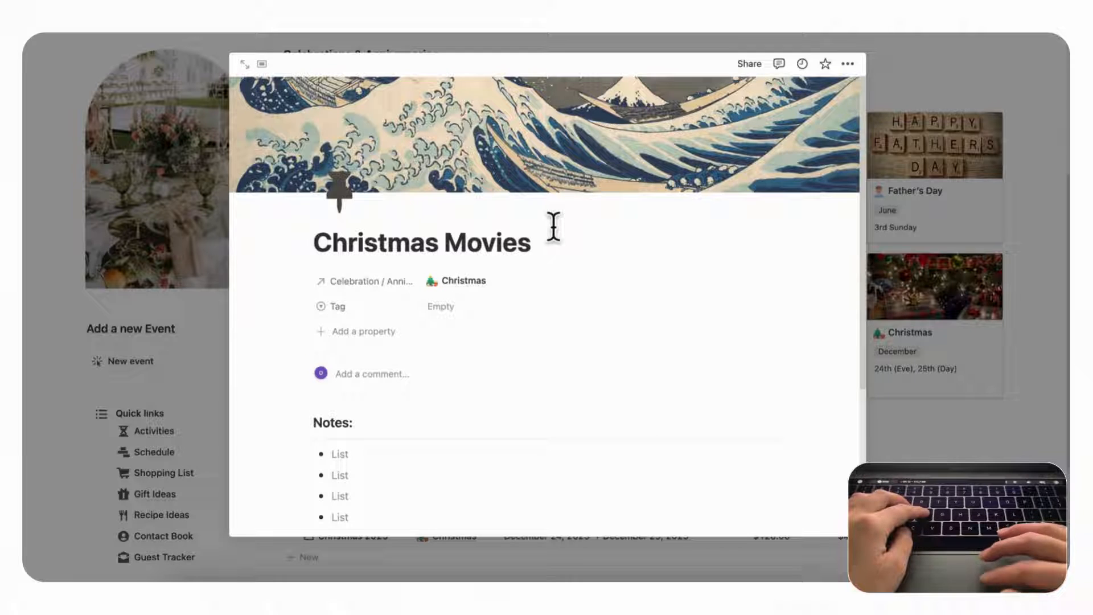
pyautogui.click(341, 195)
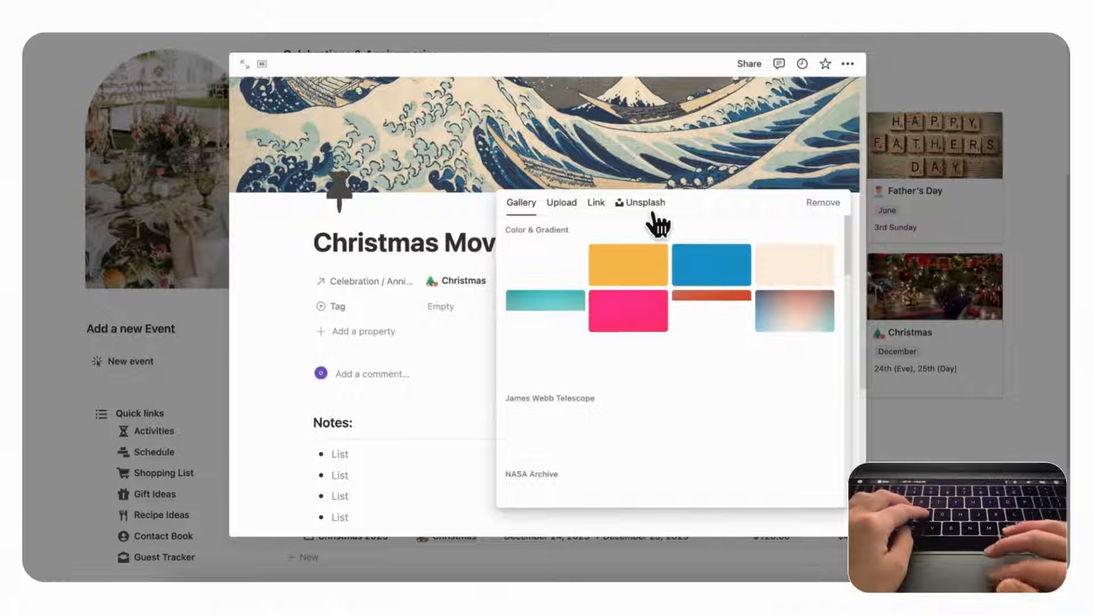
pyautogui.write('christmas')
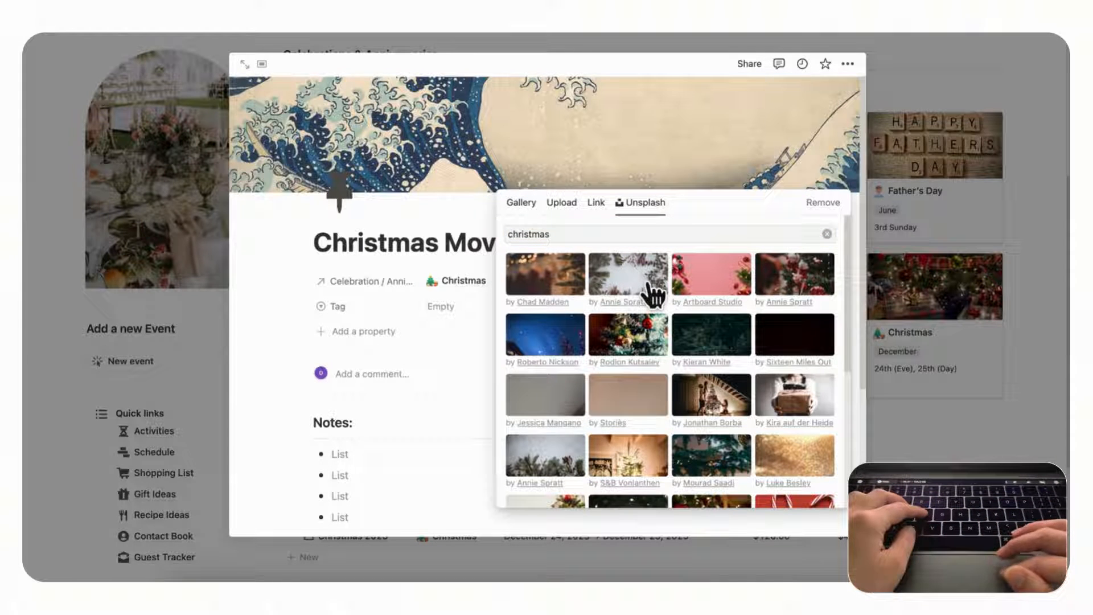
pyautogui.click(627, 275)
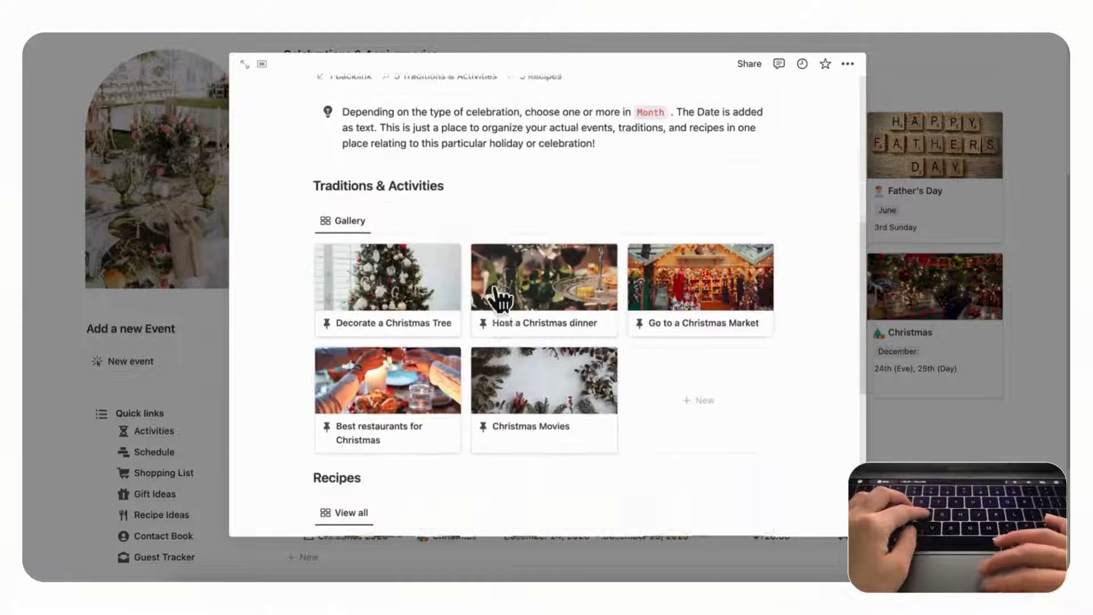
pyautogui.scroll(-3)
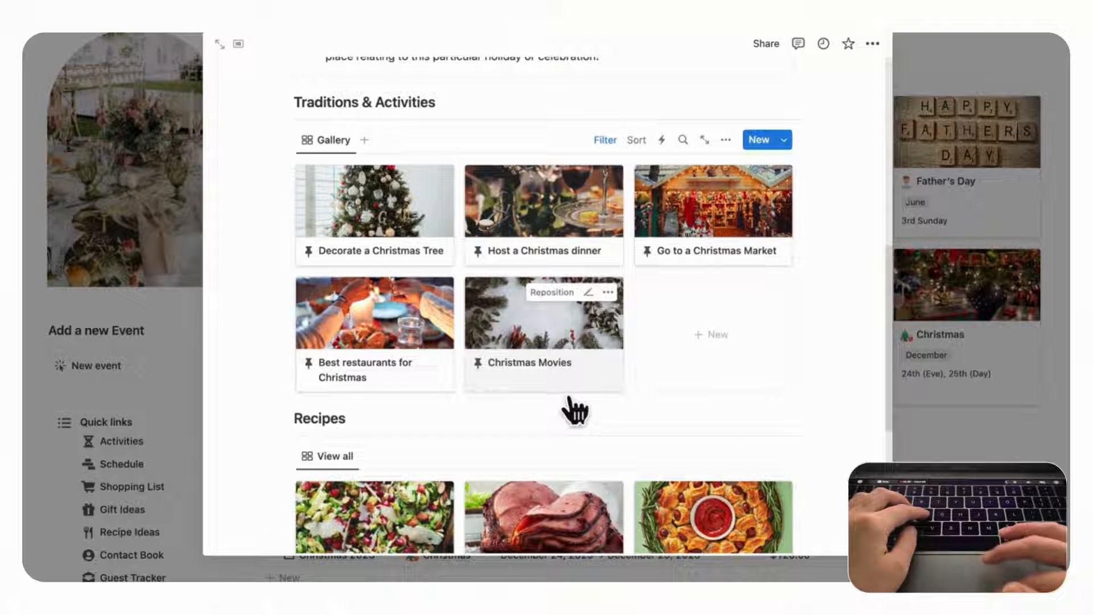
pyautogui.scroll(-3)
pyautogui.write('Chri')
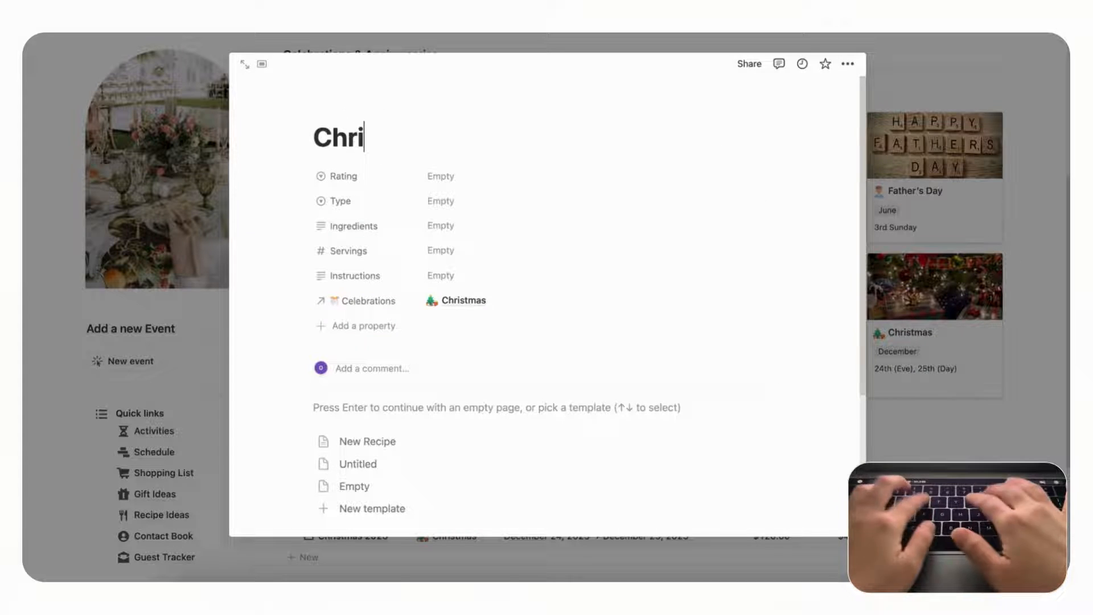
# - Title the recipe 'Christmas Cake' and set an Unsplash cake photo as its cover
pyautogui.write('stmas Cake')
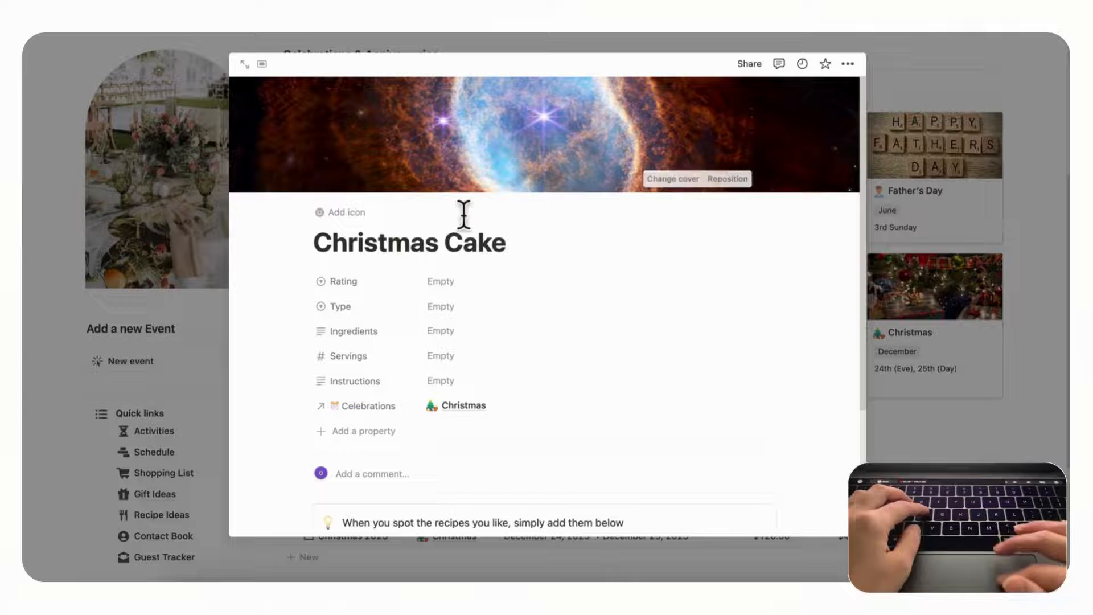
pyautogui.click(671, 178)
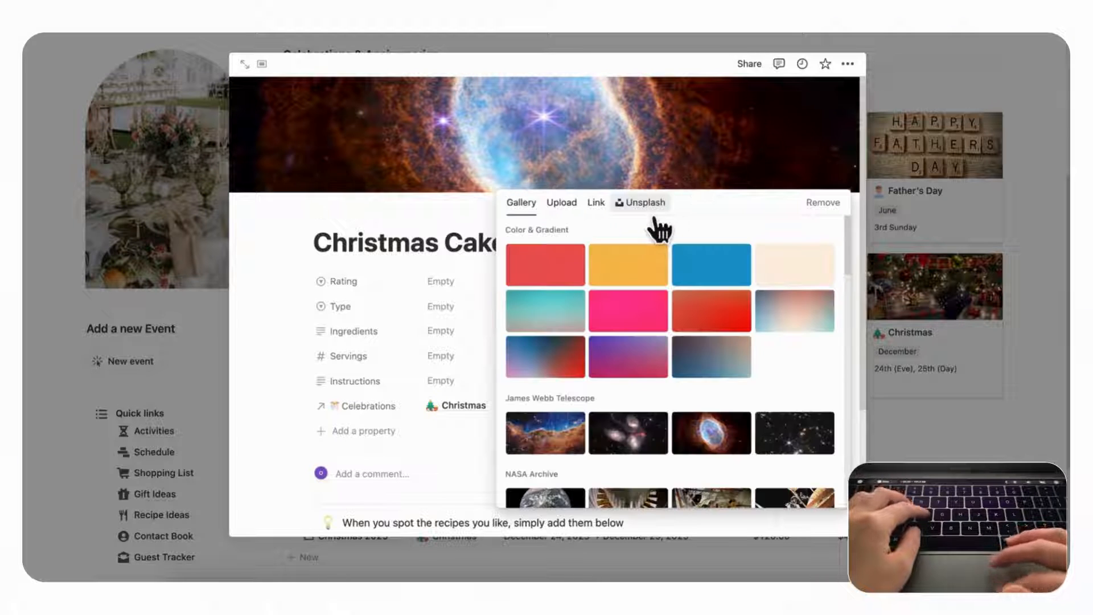
pyautogui.write('christ')
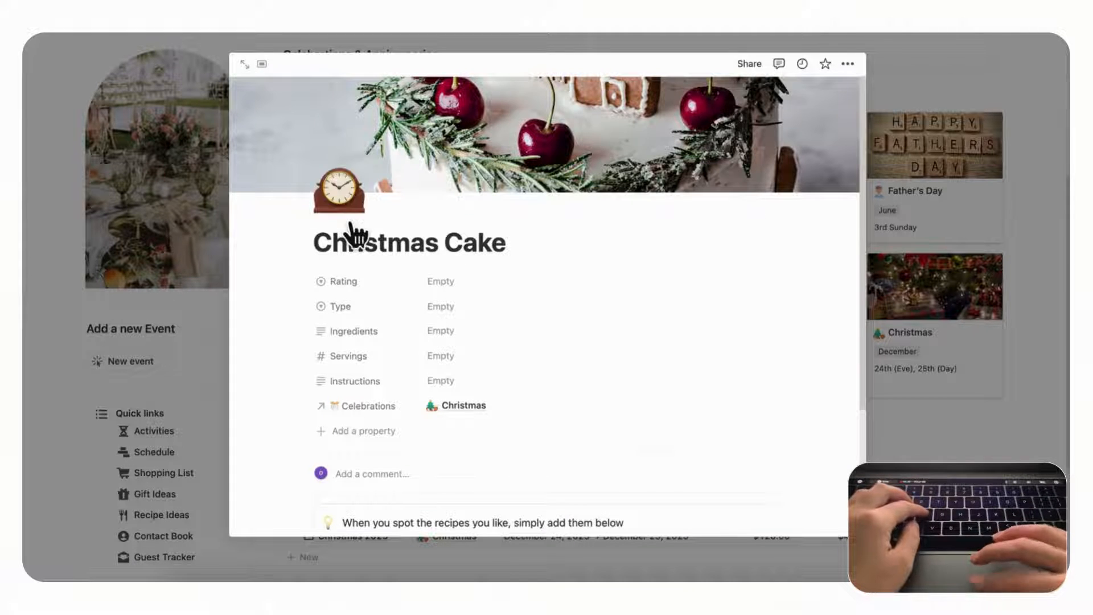
# - Set a fork-and-knife page icon and open the linked Christmas celebration page
pyautogui.click(339, 190)
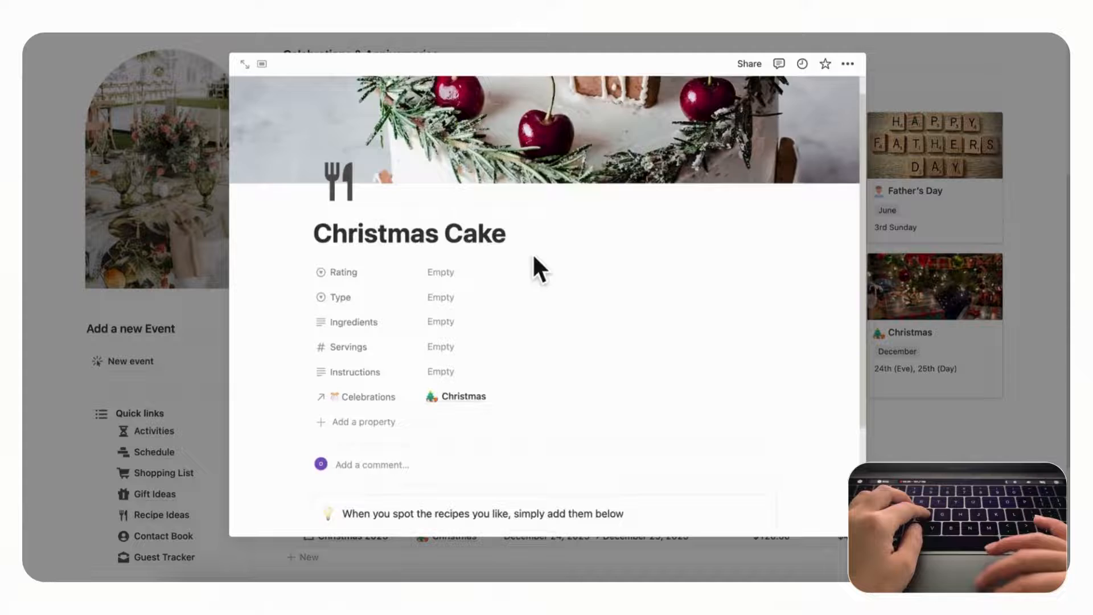
pyautogui.scroll(-3)
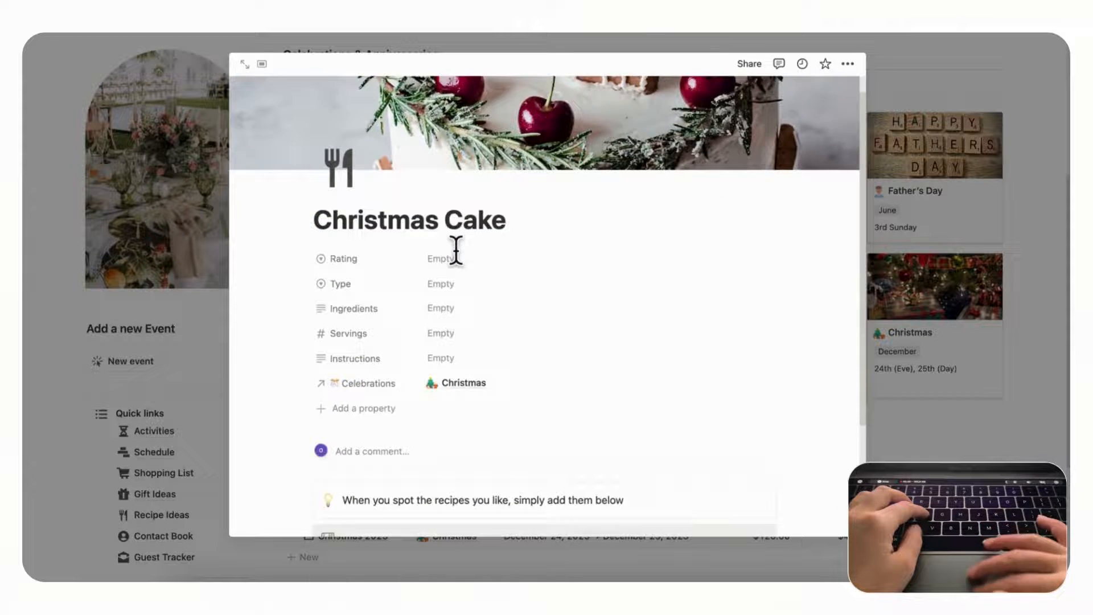
pyautogui.scroll(-3)
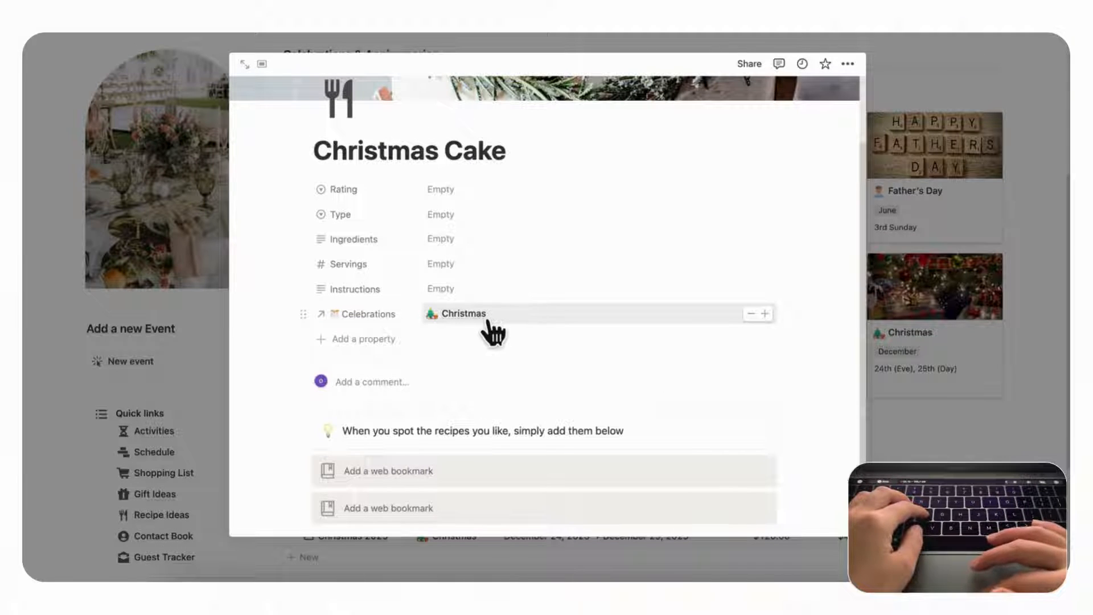
pyautogui.click(463, 313)
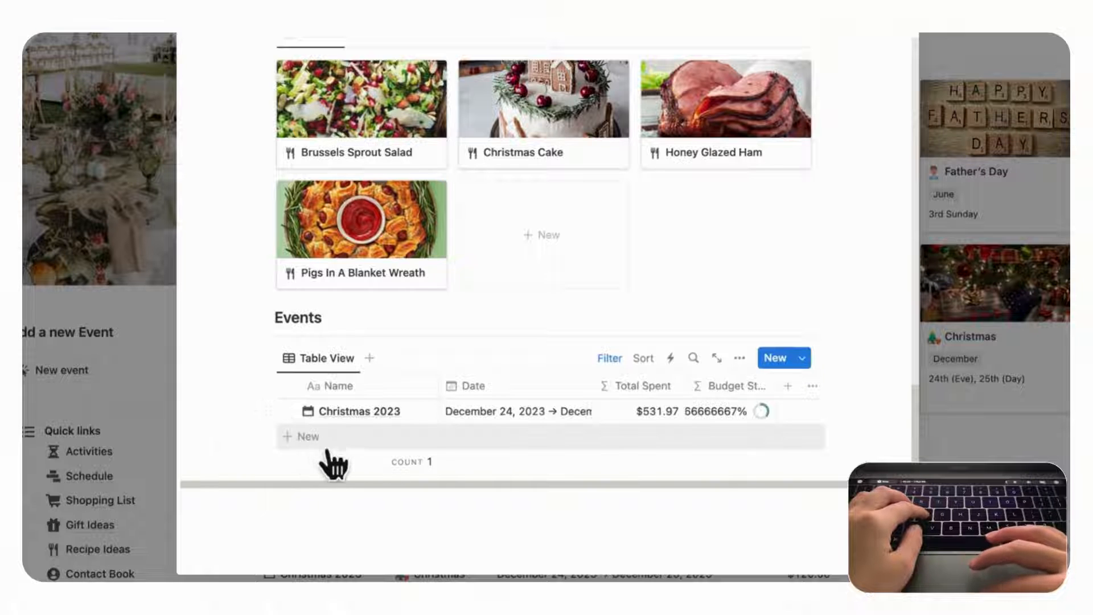
# - Add a 'Christmas Dinner' row to the Events table dated December 25, 2023
pyautogui.click(300, 436)
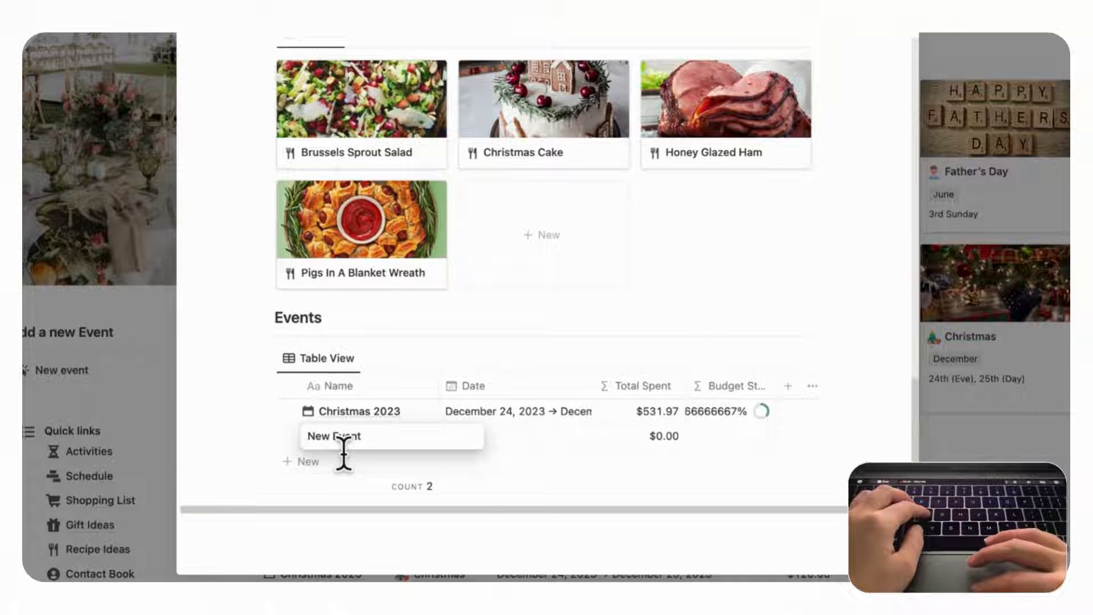
pyautogui.write('Christas Dinner')
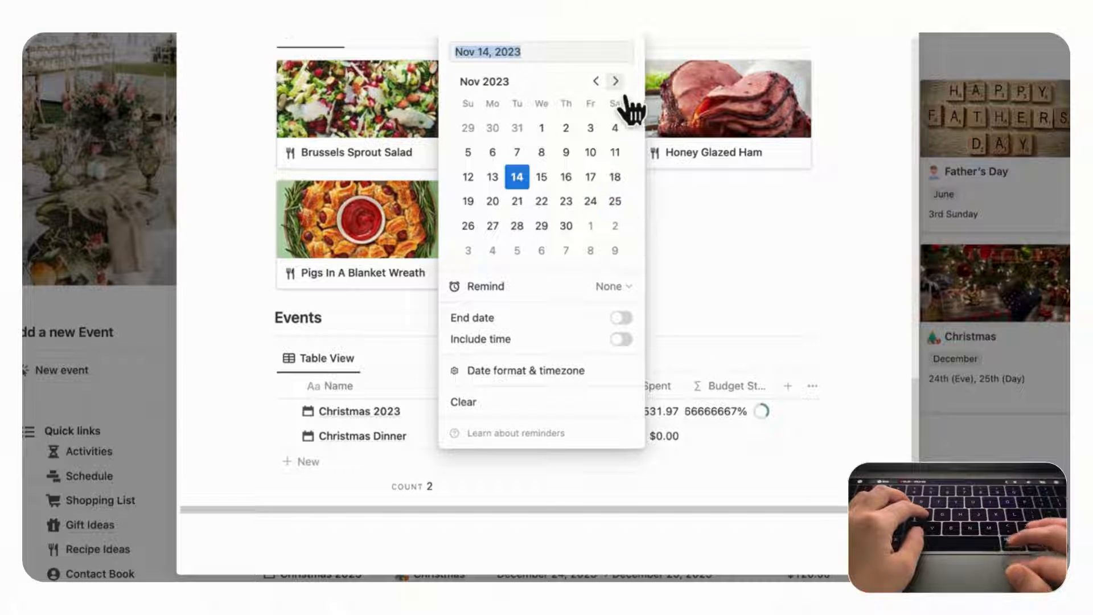
pyautogui.click(614, 81)
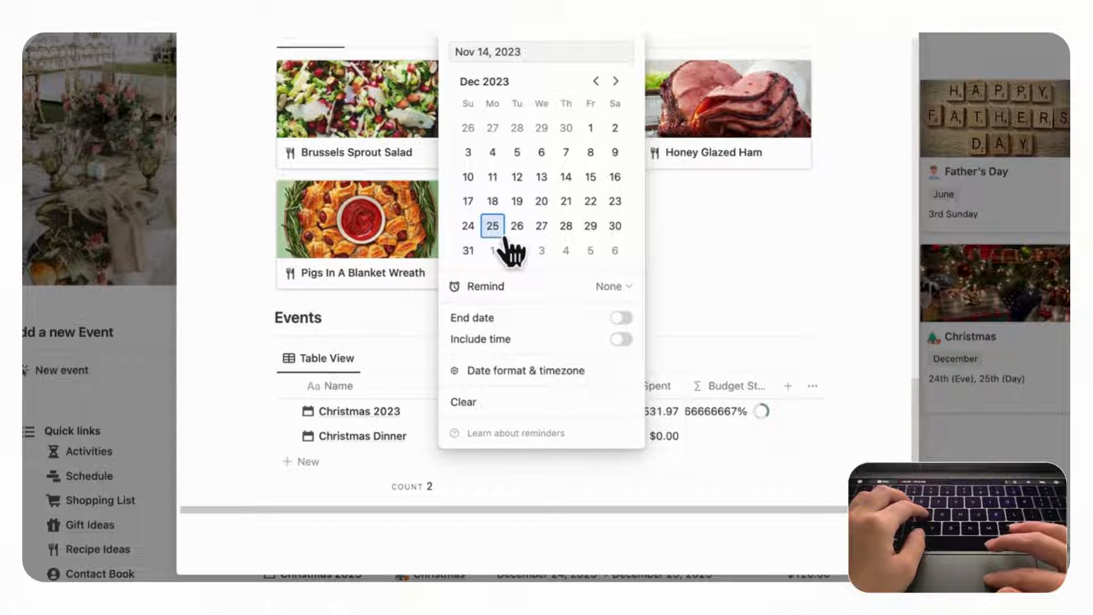
pyautogui.click(492, 226)
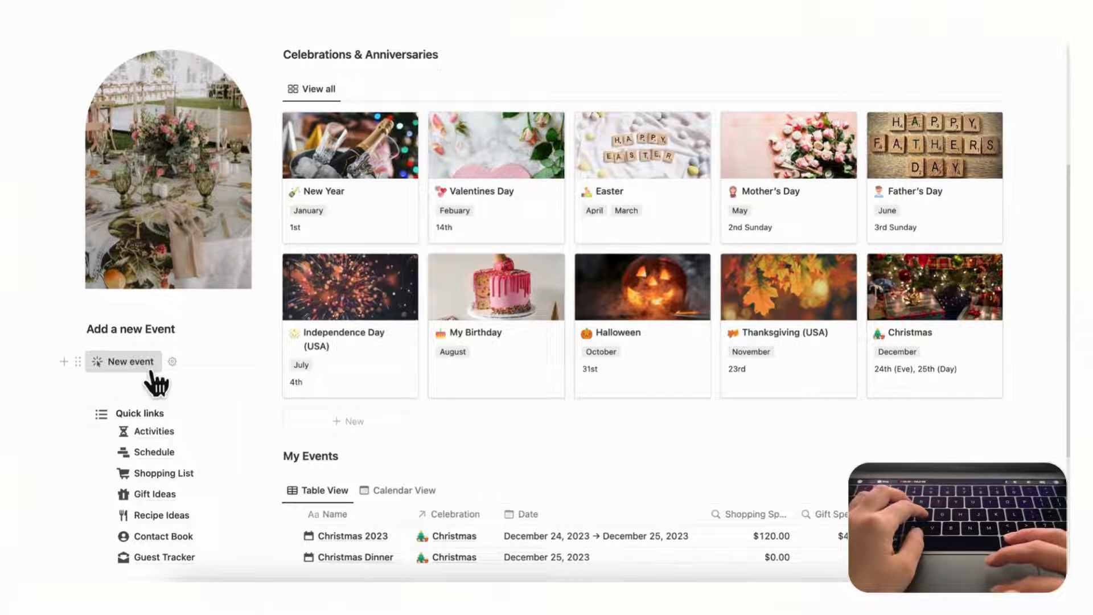
# - Create a new 'Christmas Dinner' event page with Celebration set to Christmas, and review its sections
pyautogui.click(130, 361)
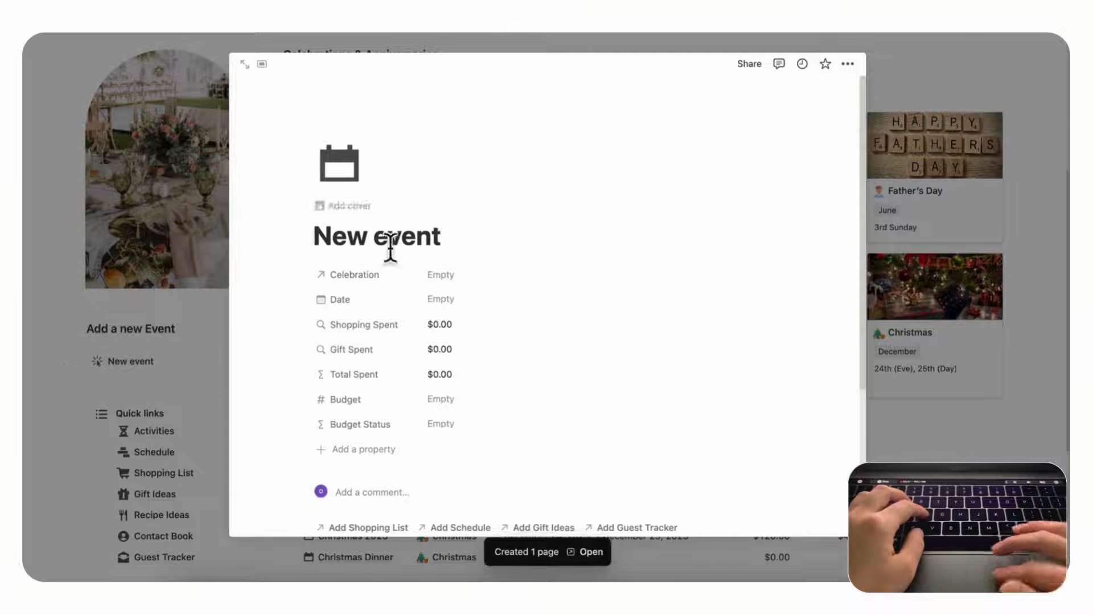
pyautogui.write('Christam')
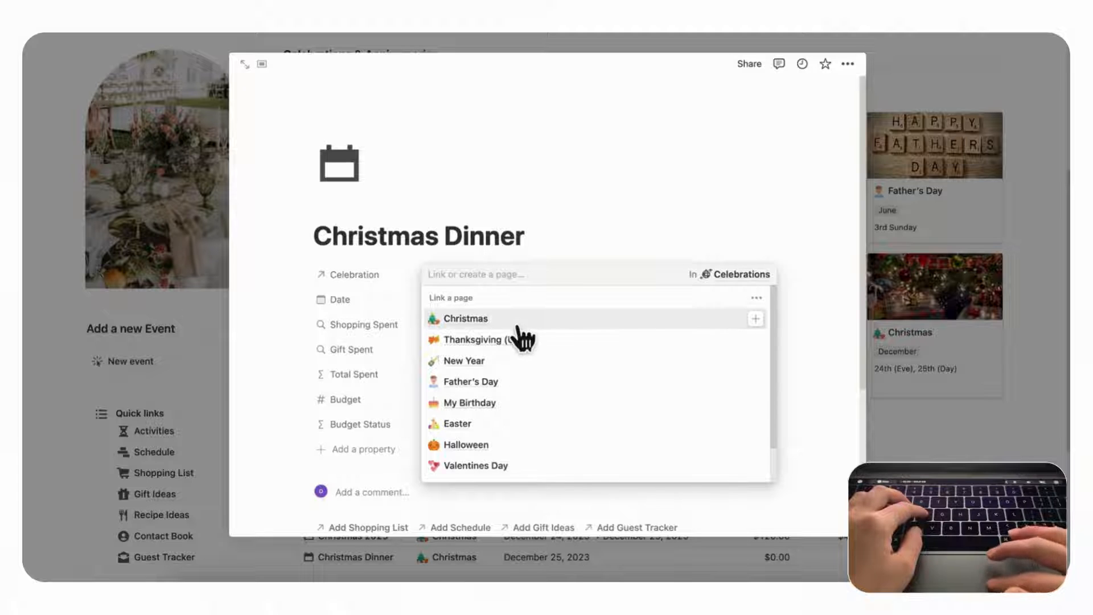
pyautogui.click(465, 318)
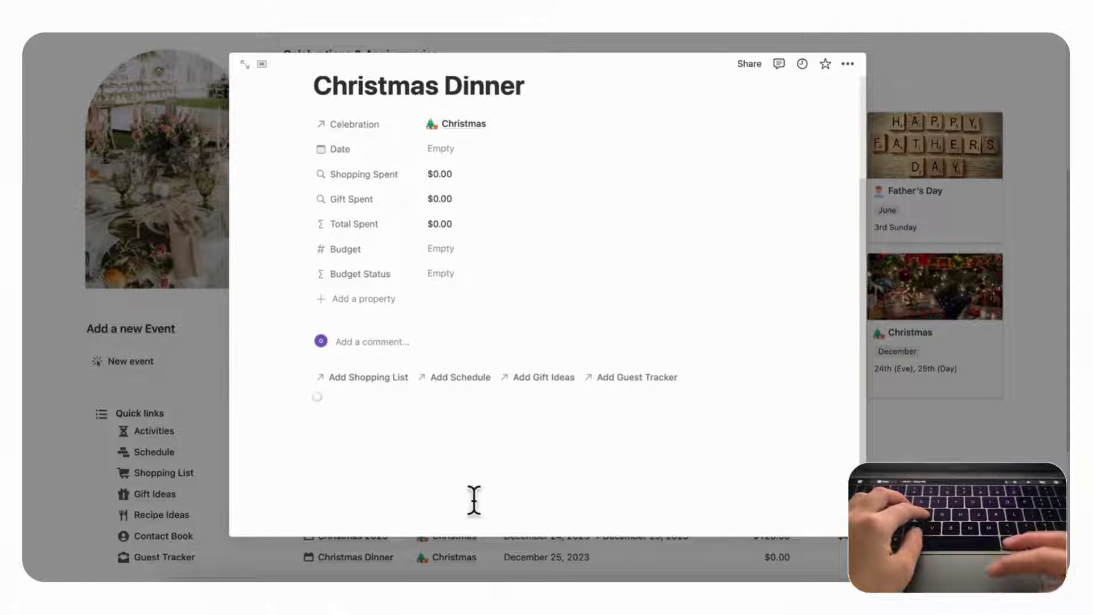
pyautogui.scroll(-3)
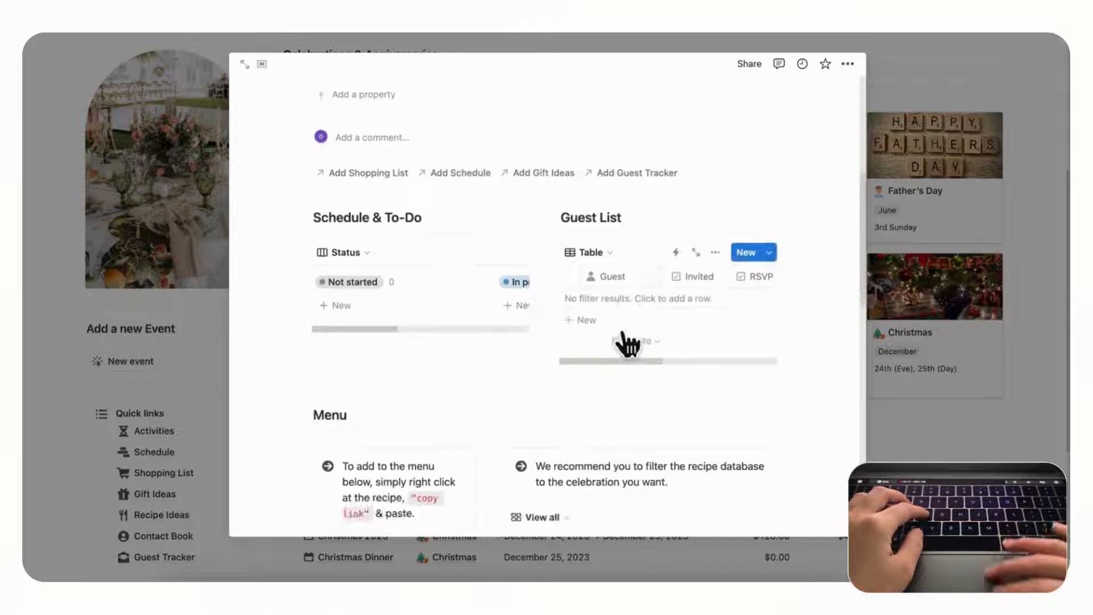
pyautogui.scroll(-3)
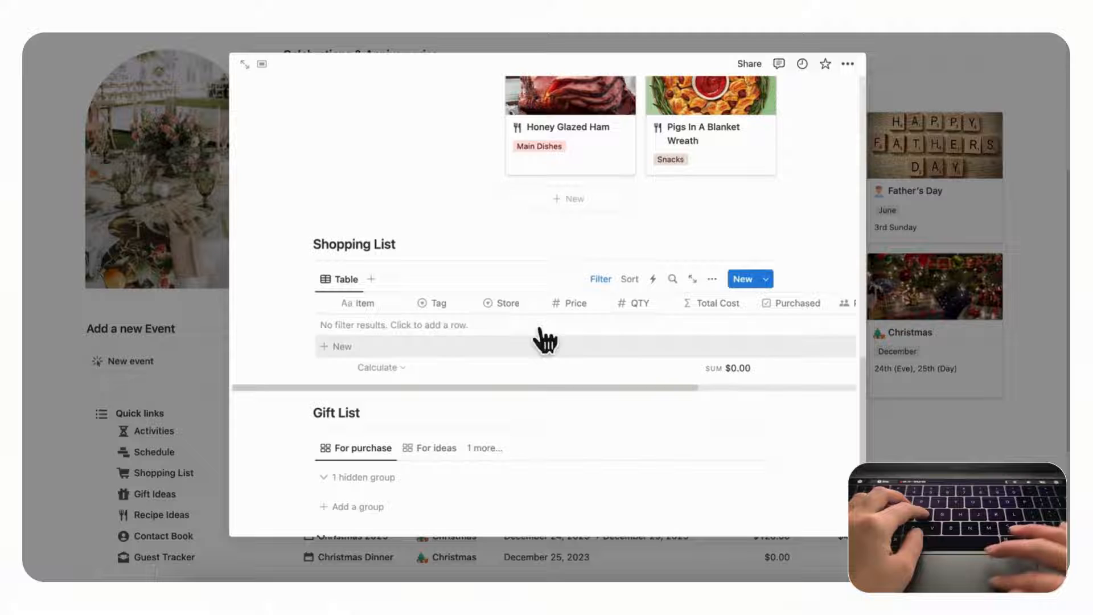
pyautogui.scroll(-3)
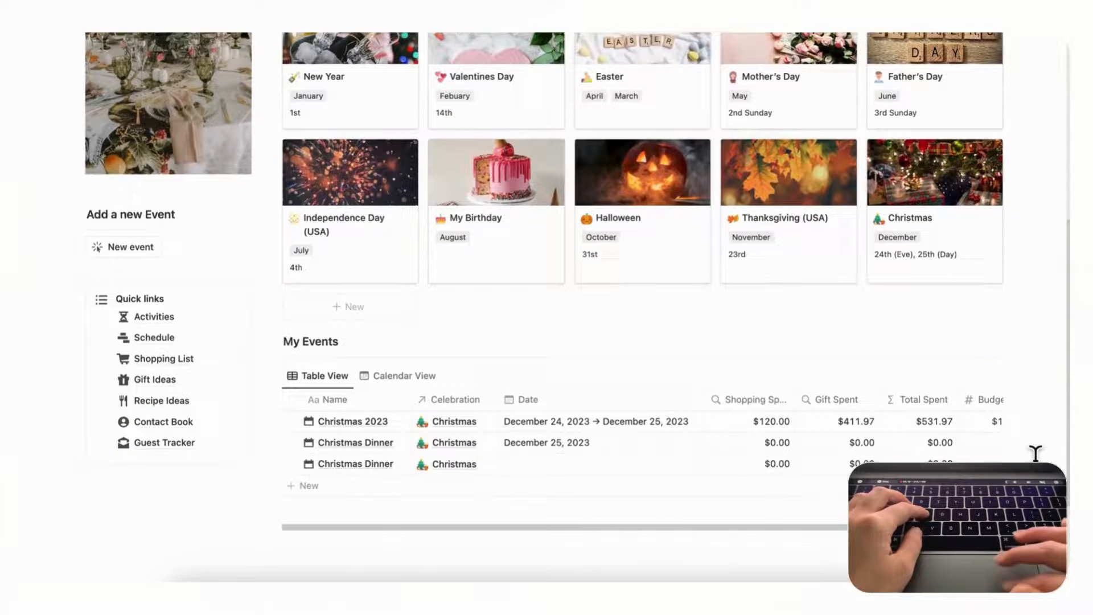
# - Delete the Christmas 2023 event and open the remaining December 25 Christmas Dinner event
pyautogui.scroll(-3)
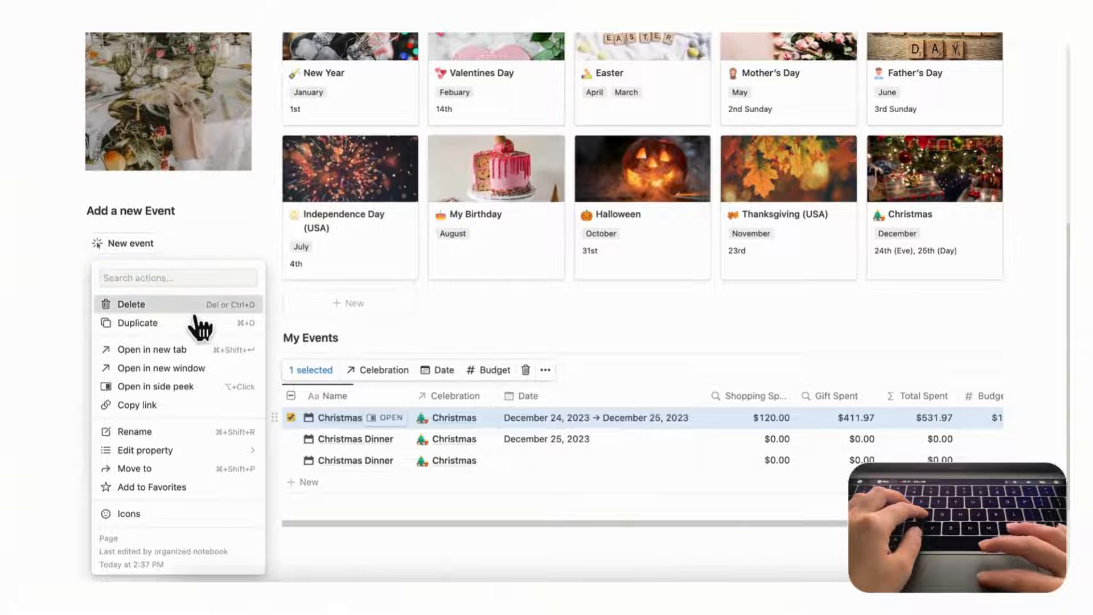
pyautogui.click(130, 306)
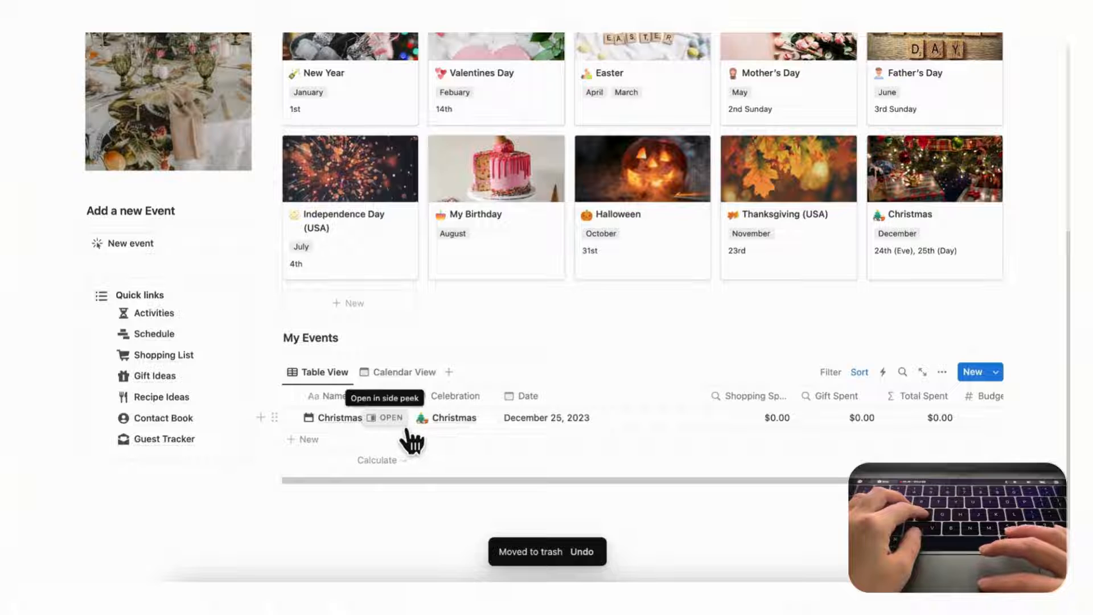
pyautogui.click(389, 417)
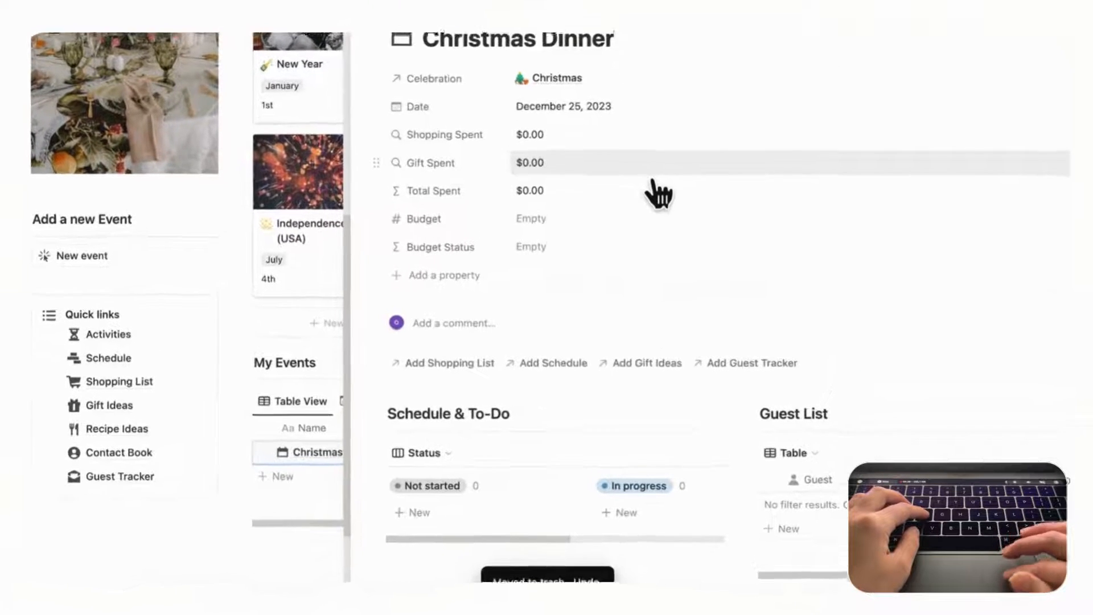
# - Enter 500 in the Christmas Dinner event's Budget property
pyautogui.write('500.00')
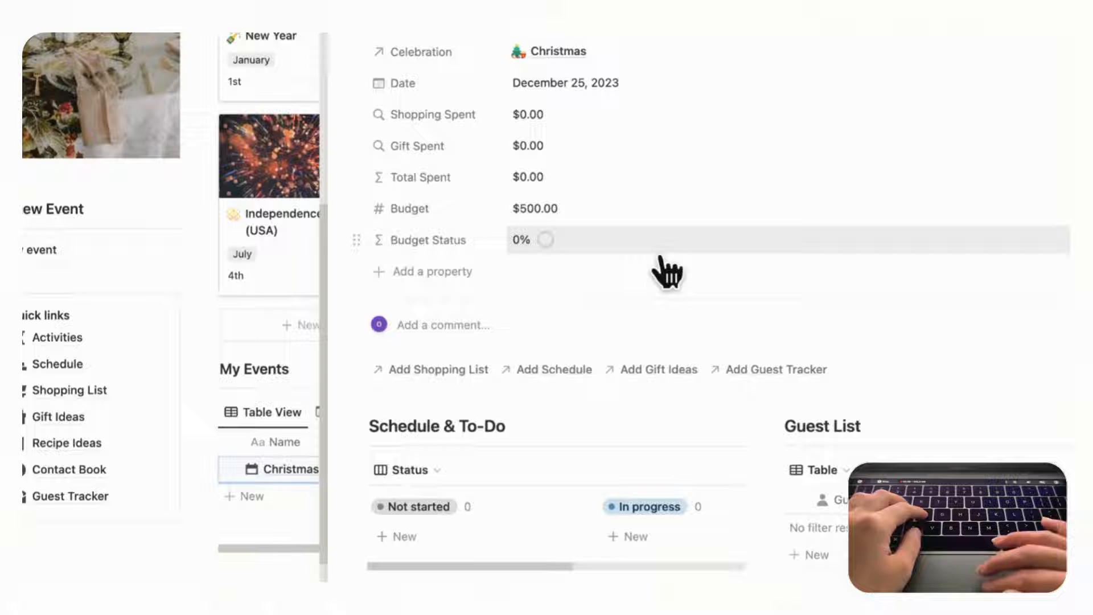
pyautogui.scroll(-3)
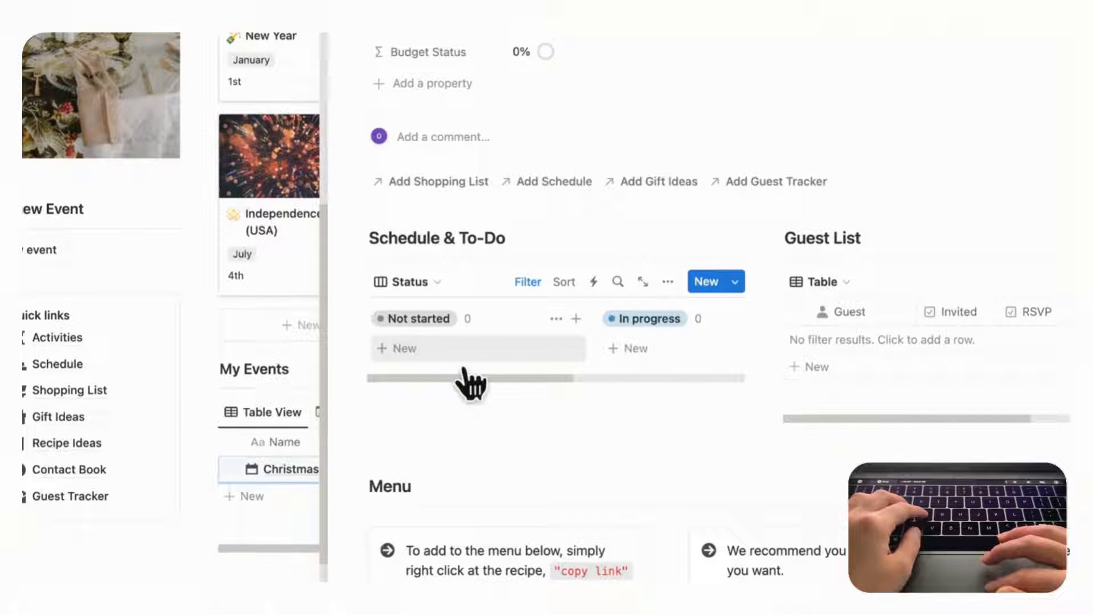
# - Add a 'Planning Menu' task under Not started, browse its date calendar, then close it
pyautogui.click(398, 348)
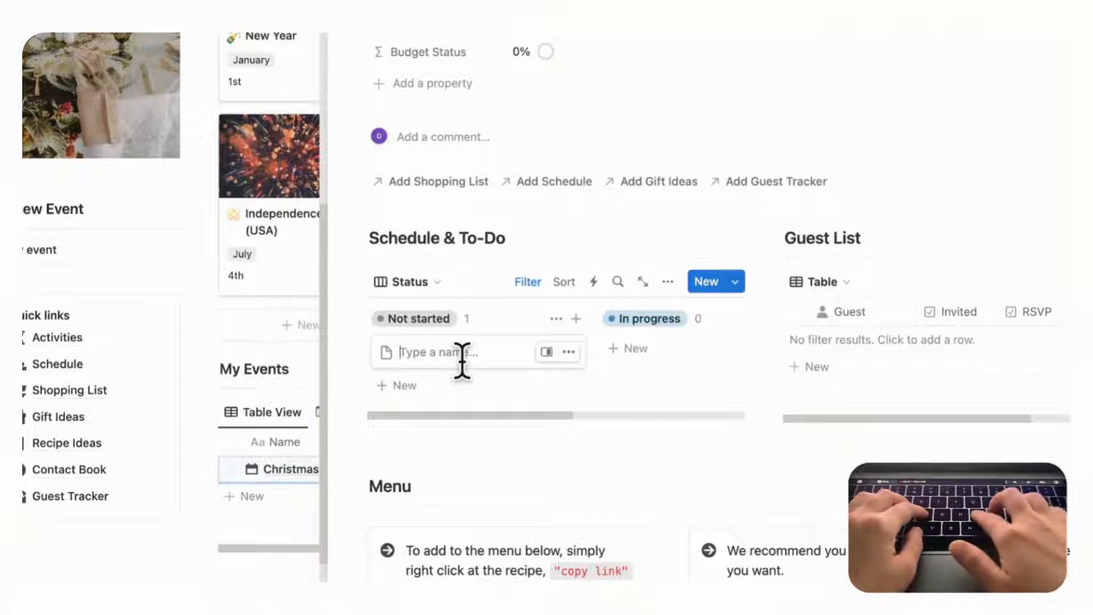
pyautogui.write('Planning Menu')
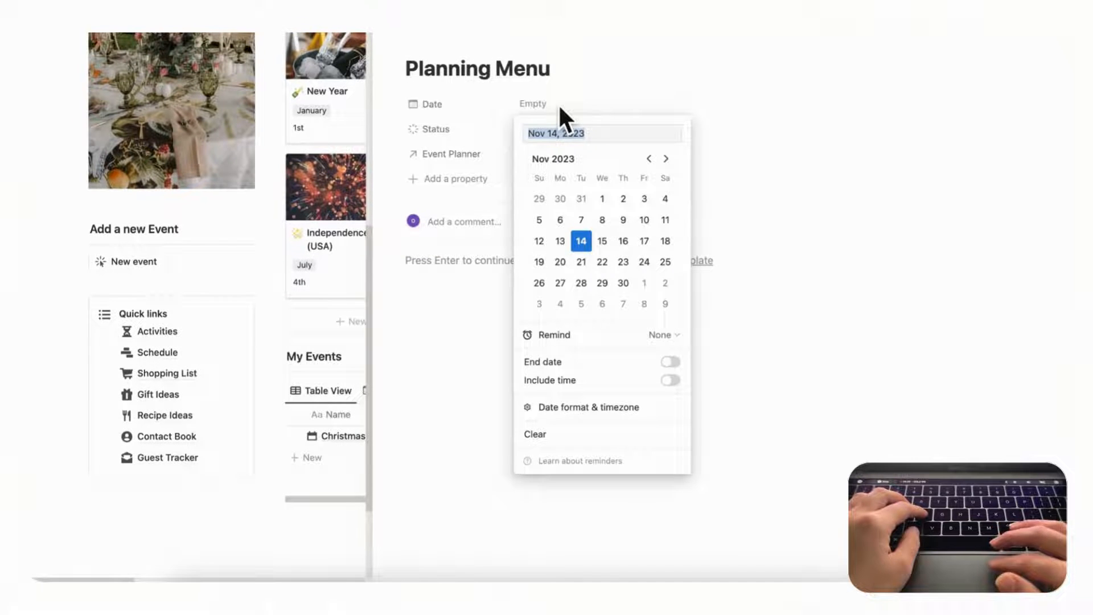
pyautogui.moveTo(183, 359)
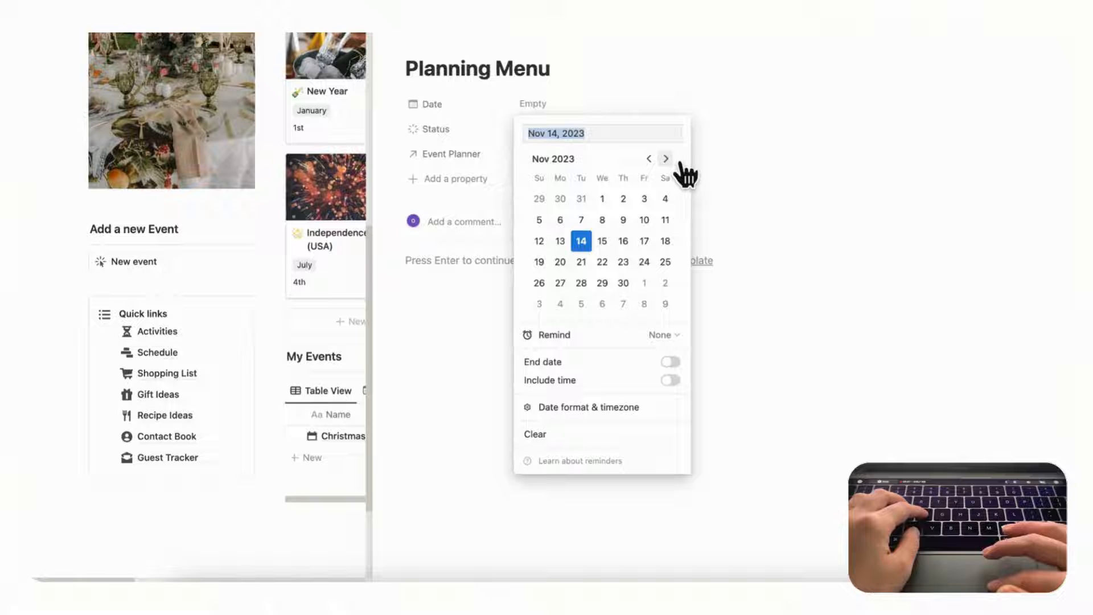
pyautogui.click(664, 159)
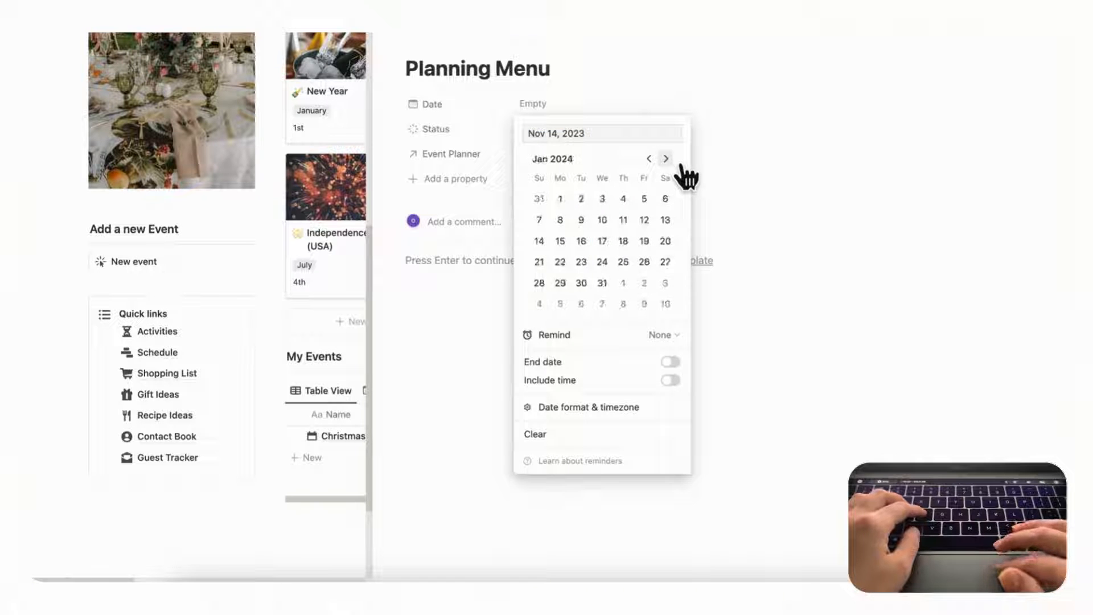
pyautogui.click(647, 159)
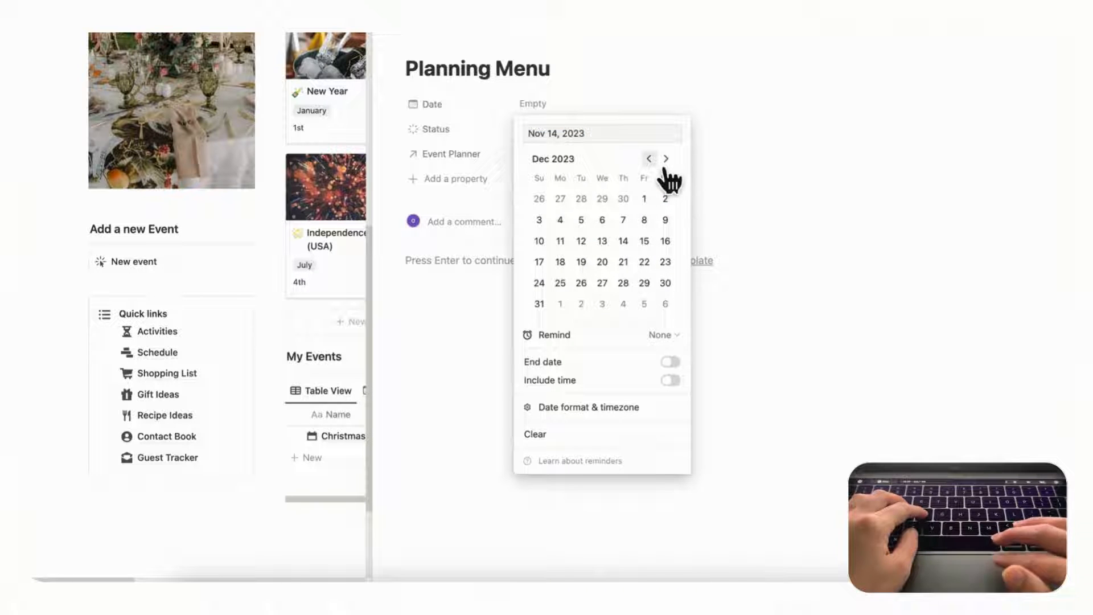
pyautogui.click(622, 240)
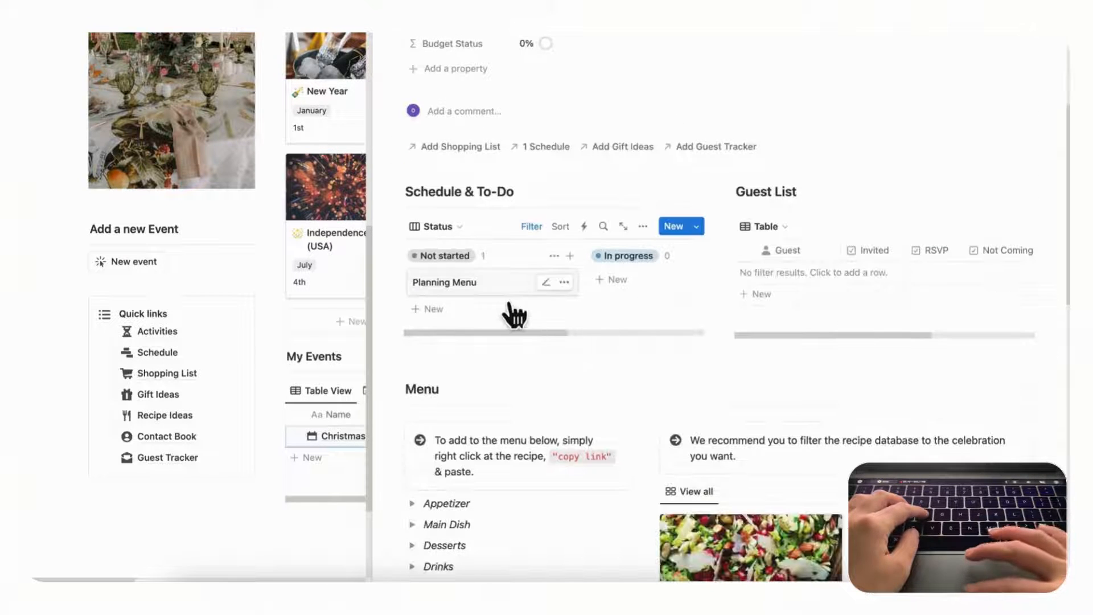
# - Create 'Send Invites' and 'Buy Presents' cards in the Not started column of Schedule & To-Do
pyautogui.click(427, 309)
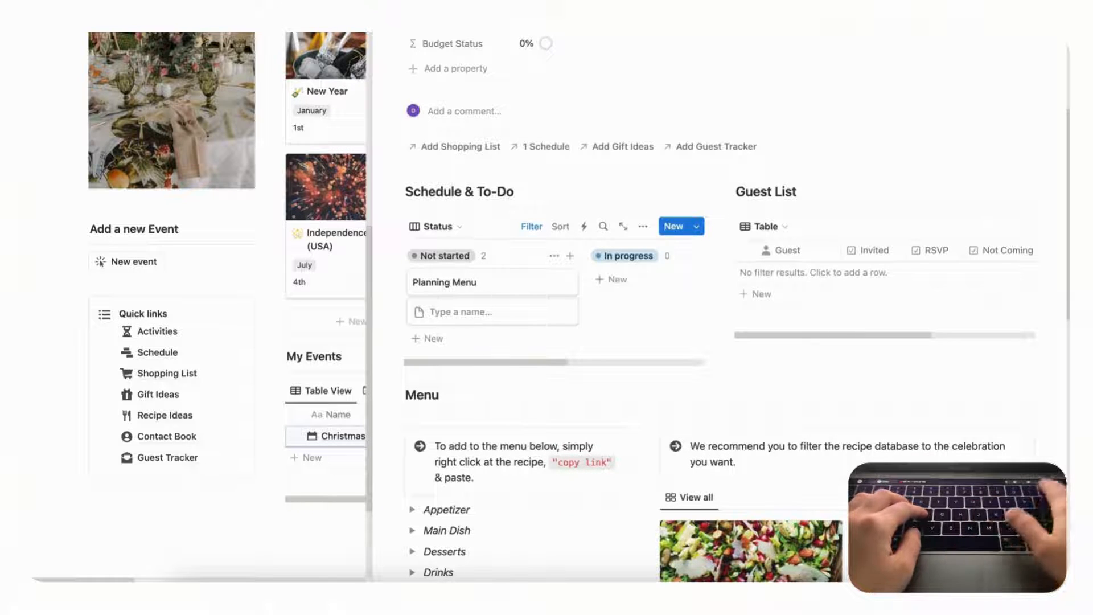
pyautogui.write('Send Invites')
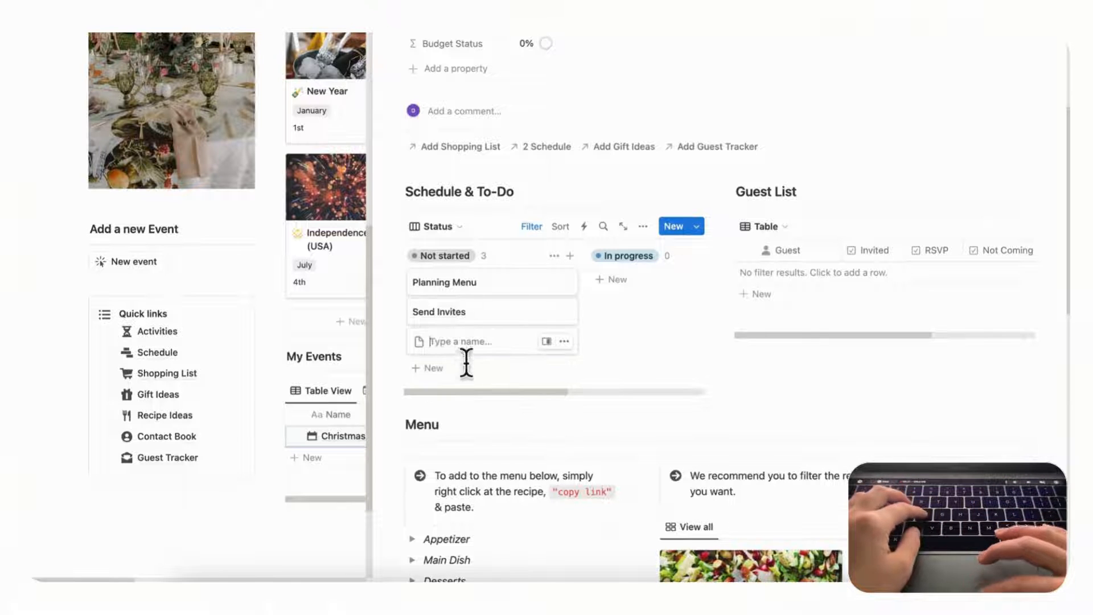
pyautogui.write('Buy P')
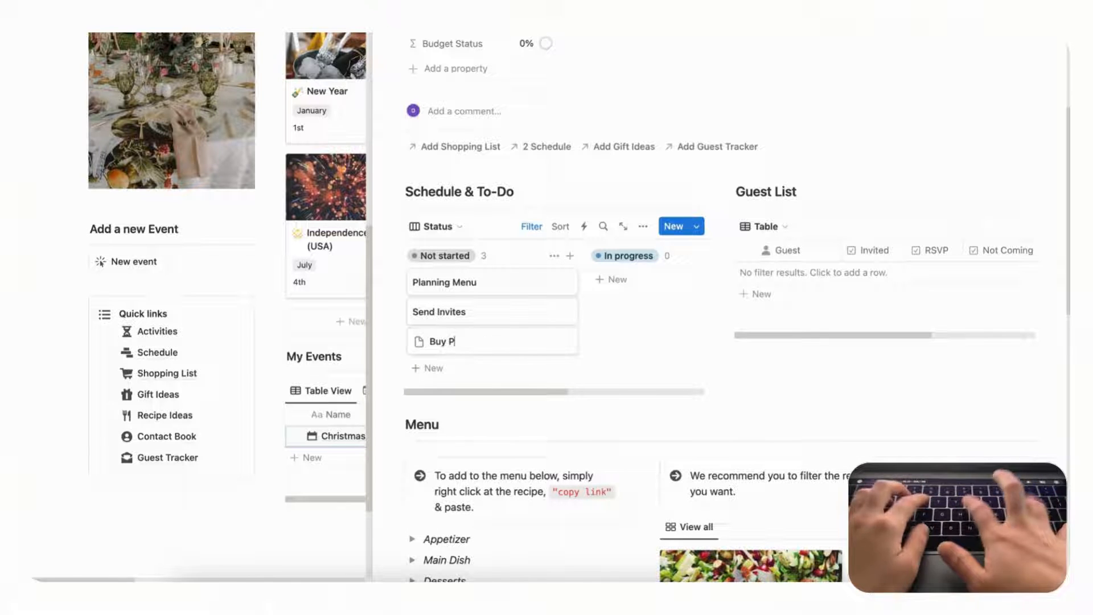
pyautogui.write('resents')
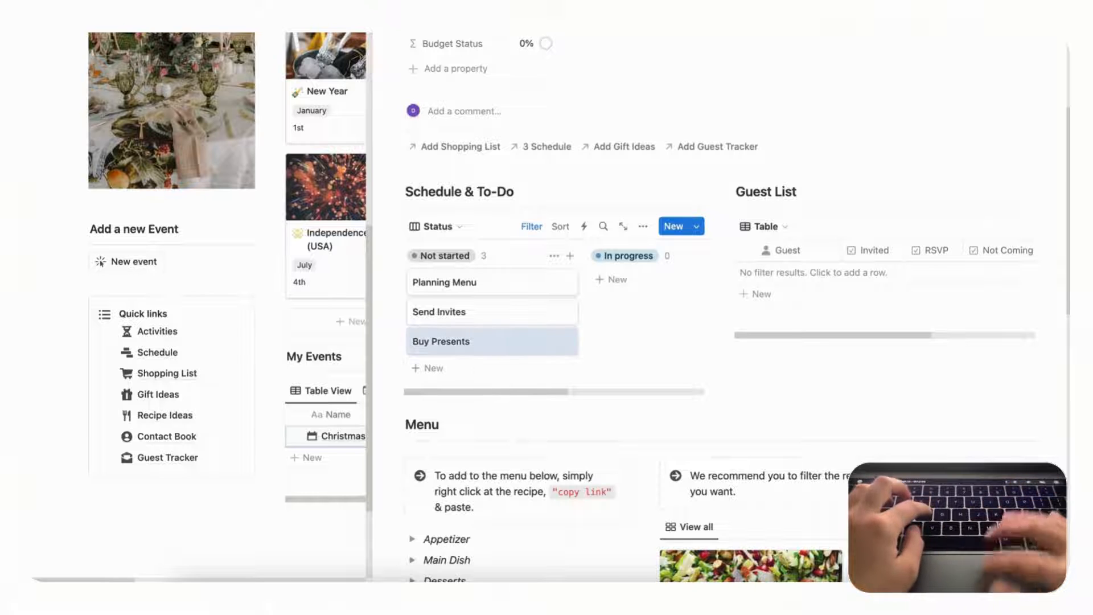
pyautogui.moveTo(531, 364)
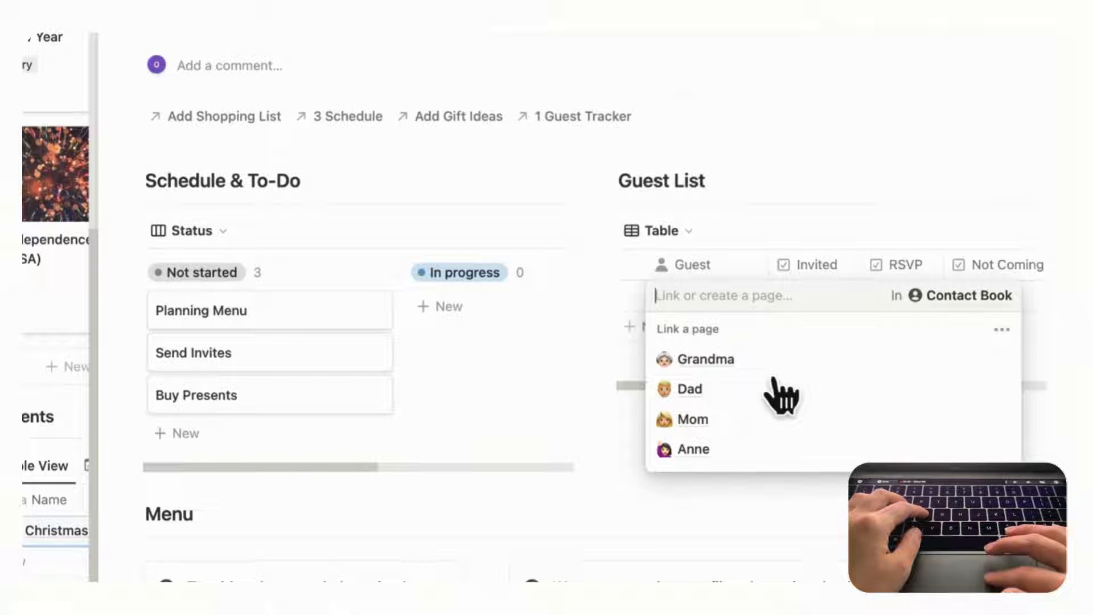
pyautogui.moveTo(758, 418)
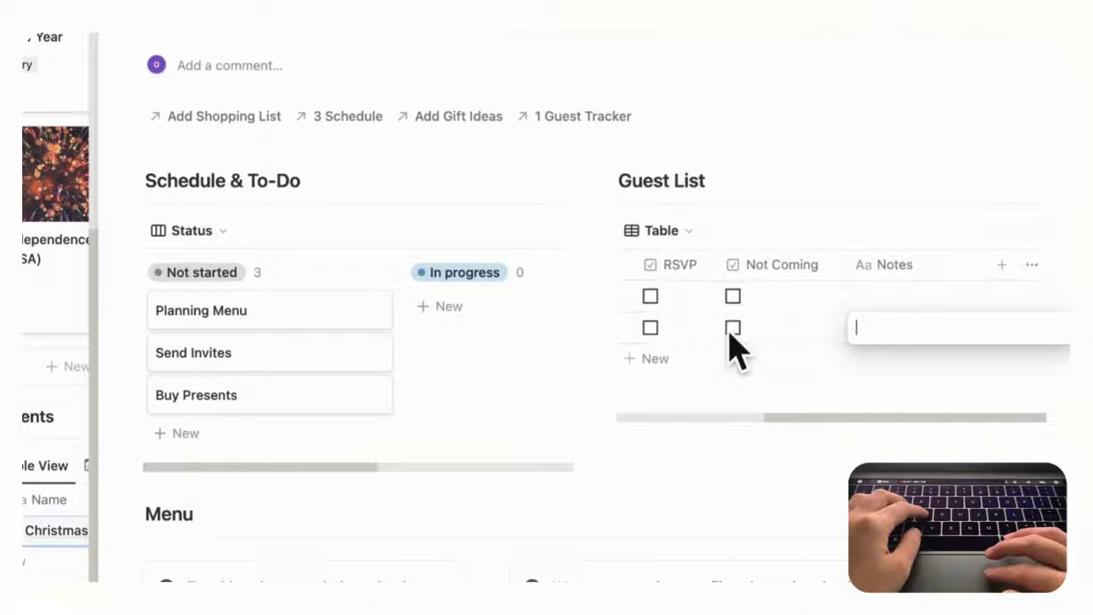
# - Link Dad and Mom from the Contact Book as guests and tick Invited
pyautogui.write('Dad')
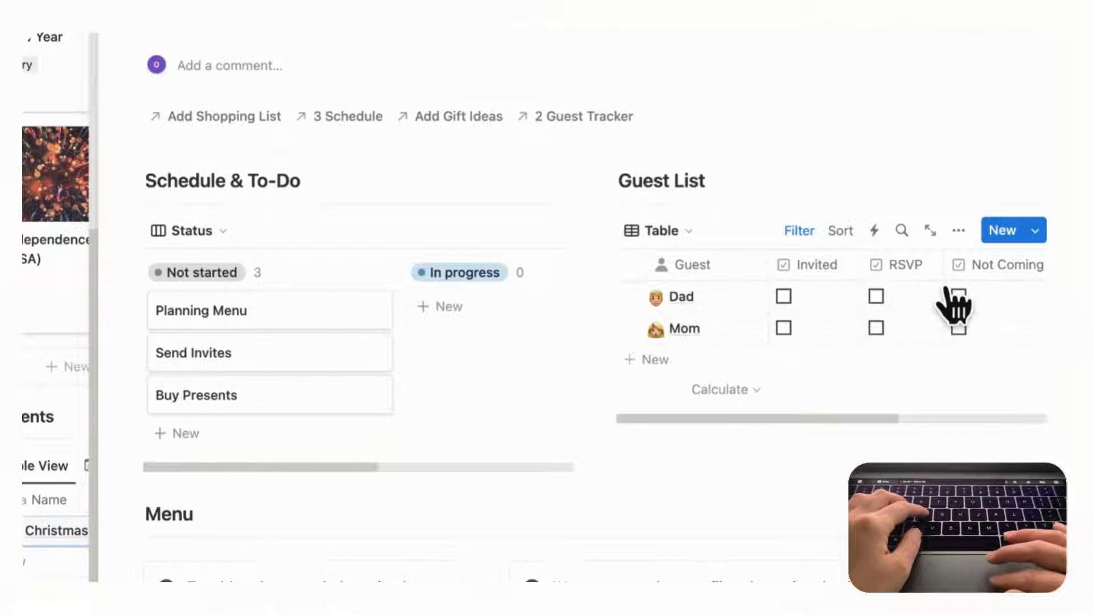
pyautogui.click(782, 328)
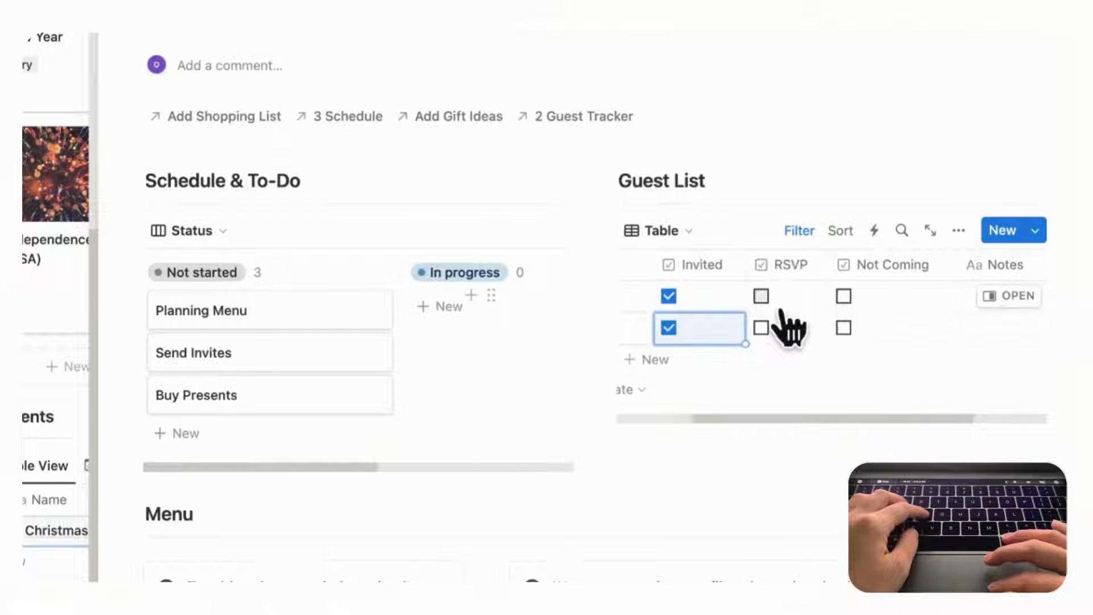
pyautogui.moveTo(854, 342)
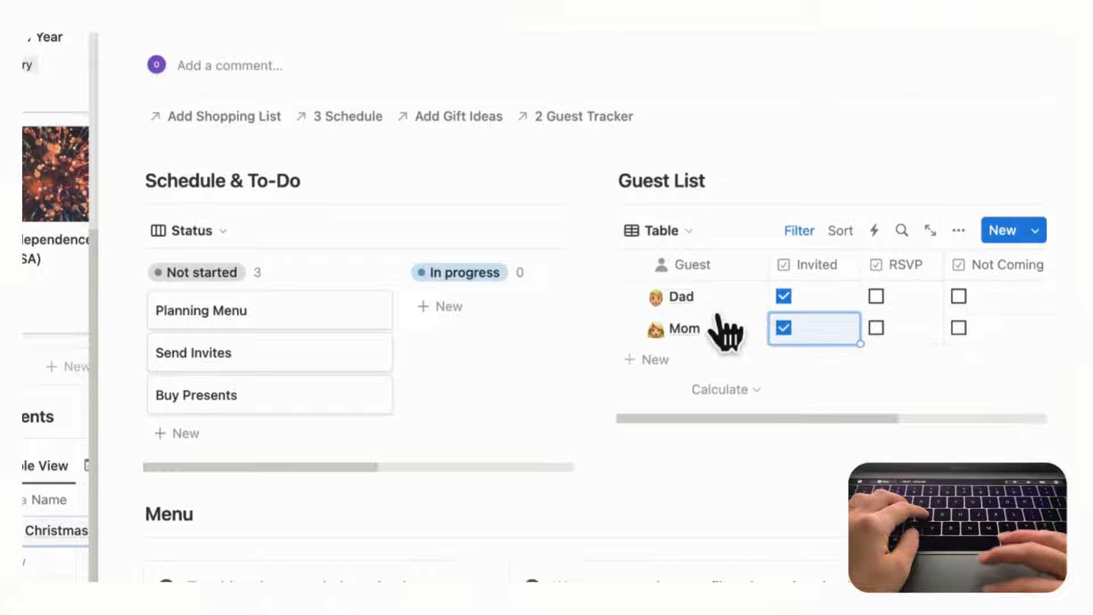
pyautogui.scroll(-3)
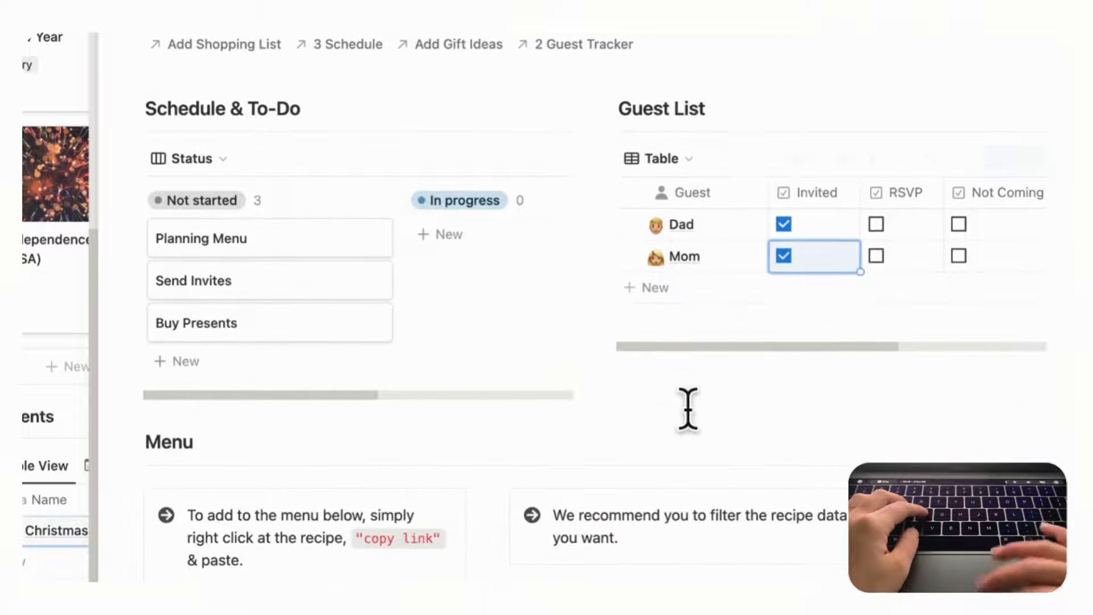
# - Filter recipes by Celebrations to Christmas and copy Brussels Sprout Salad's link into Appetizer
pyautogui.scroll(-3)
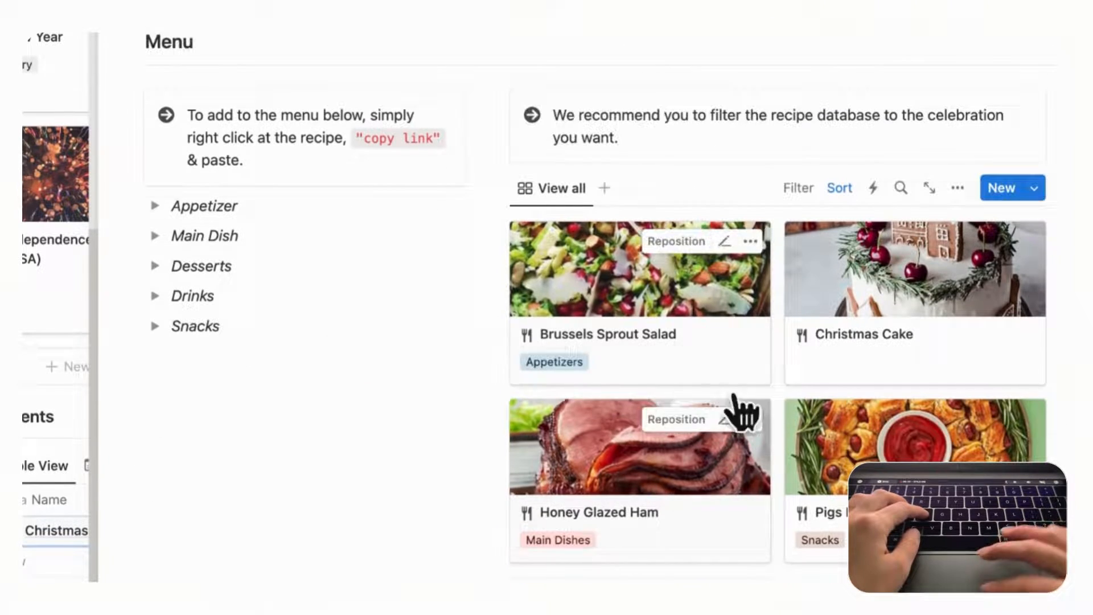
pyautogui.moveTo(819, 265)
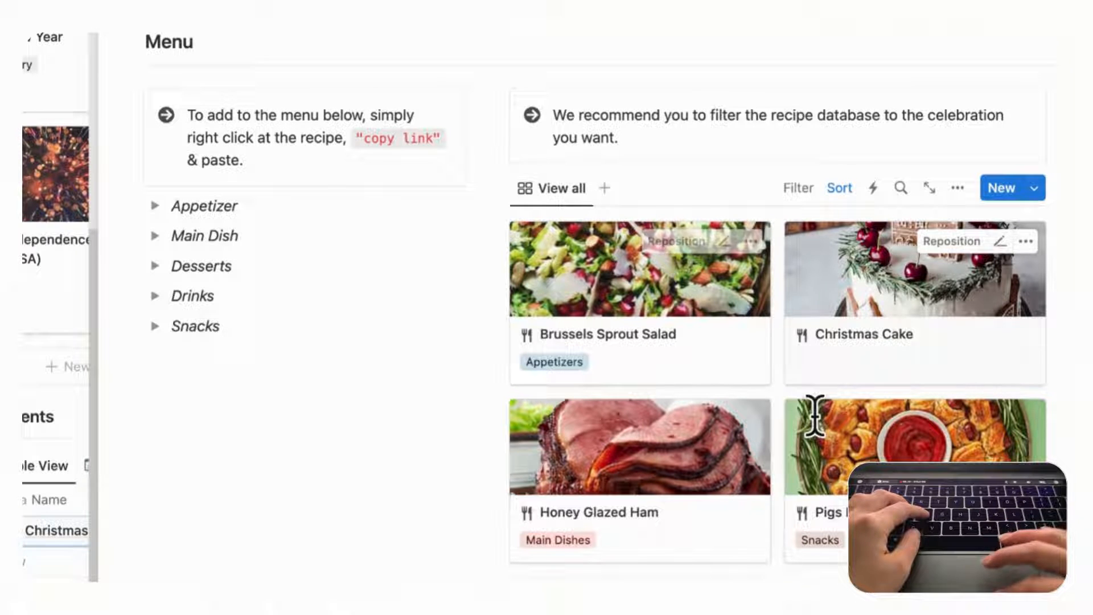
pyautogui.click(796, 187)
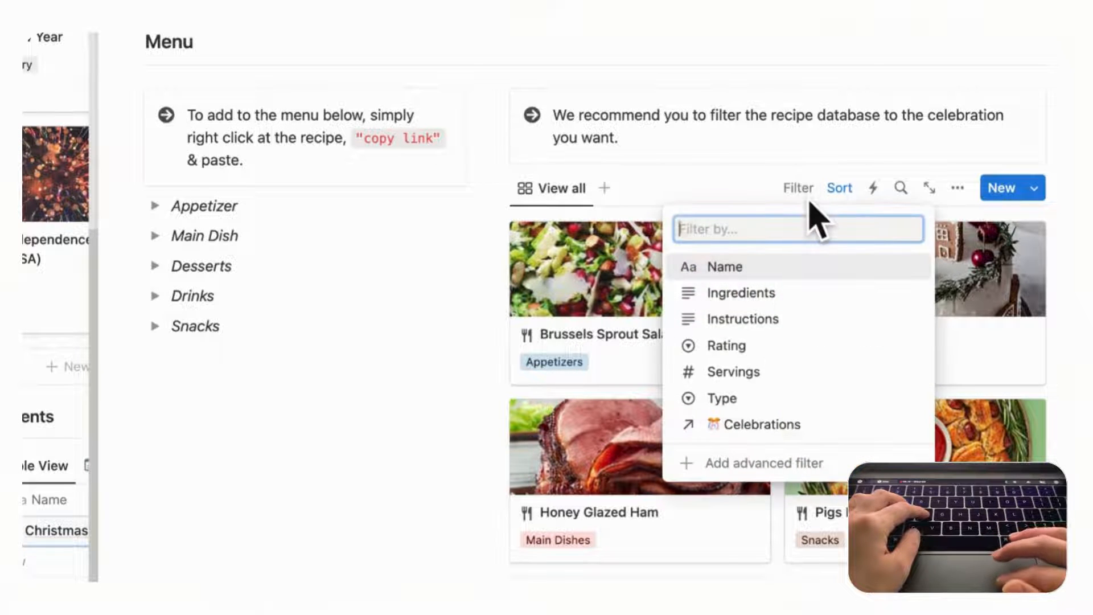
pyautogui.click(762, 423)
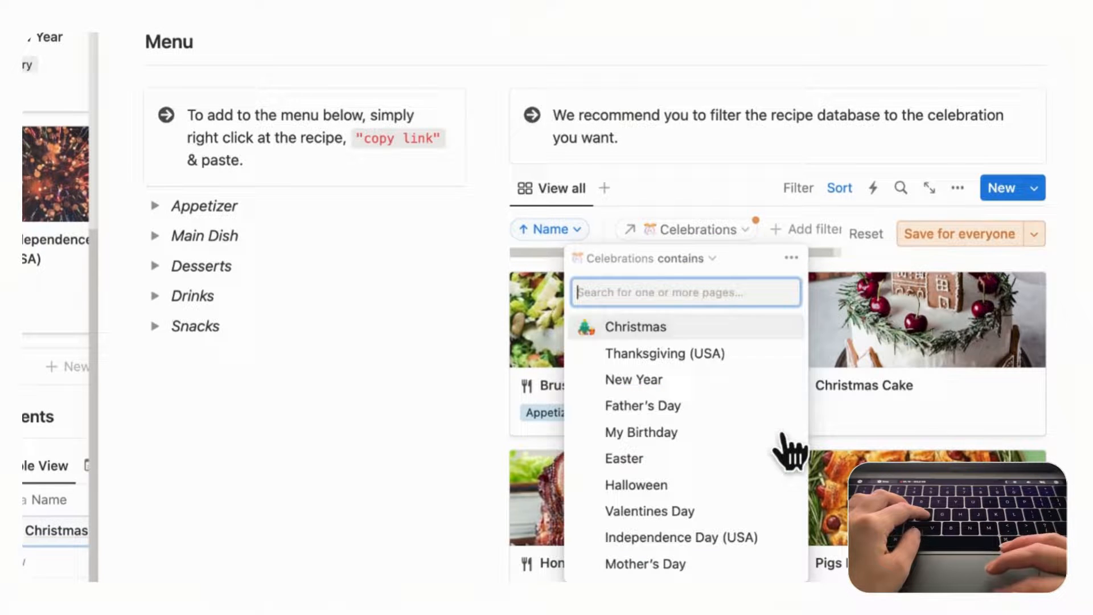
pyautogui.click(634, 326)
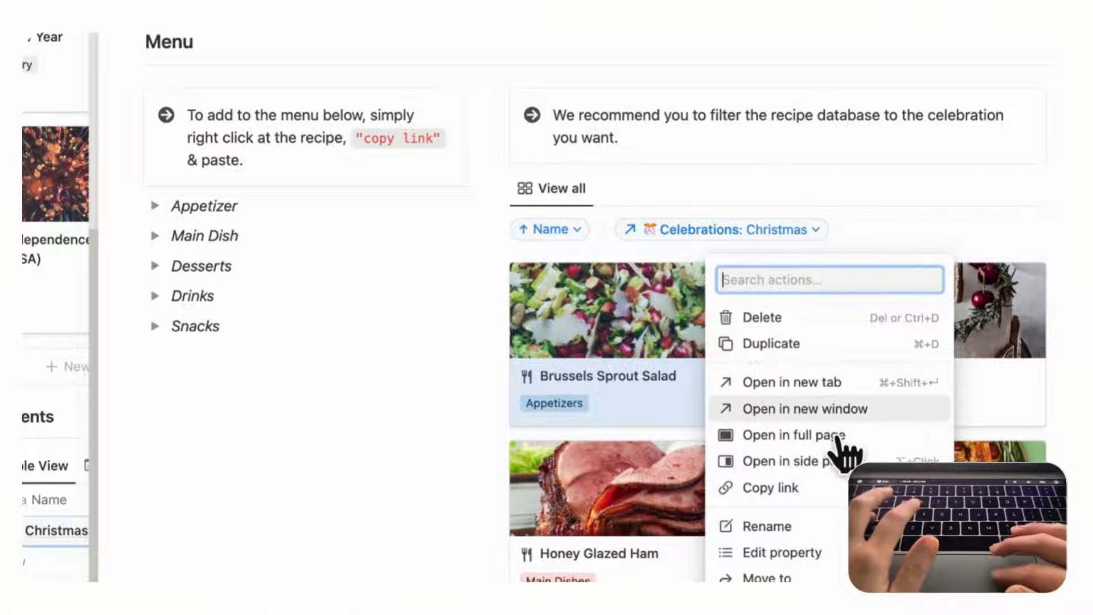
pyautogui.moveTo(767, 487)
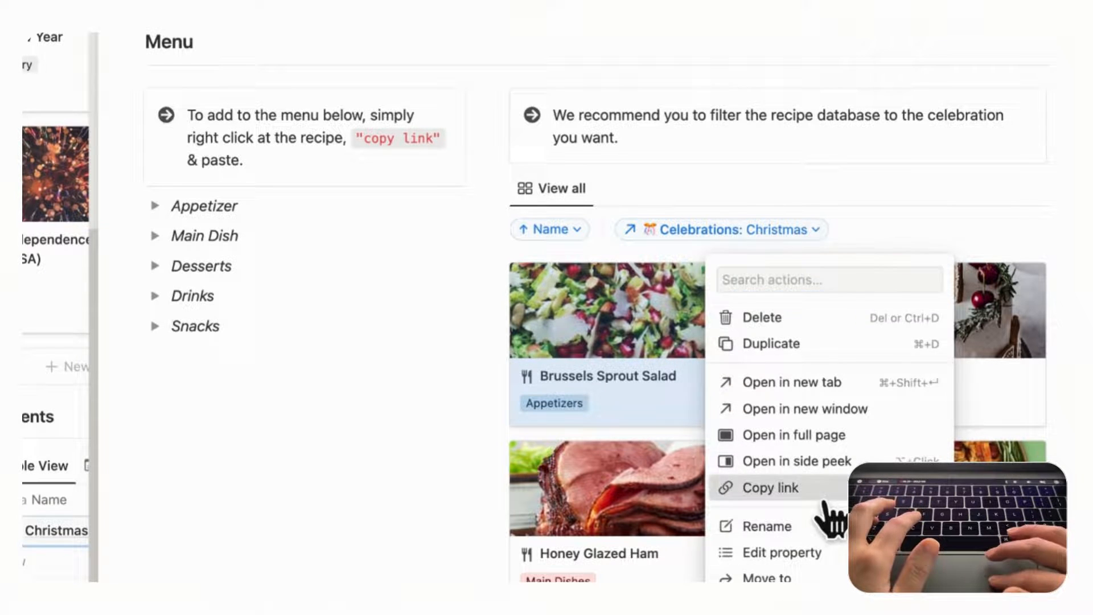
pyautogui.click(156, 205)
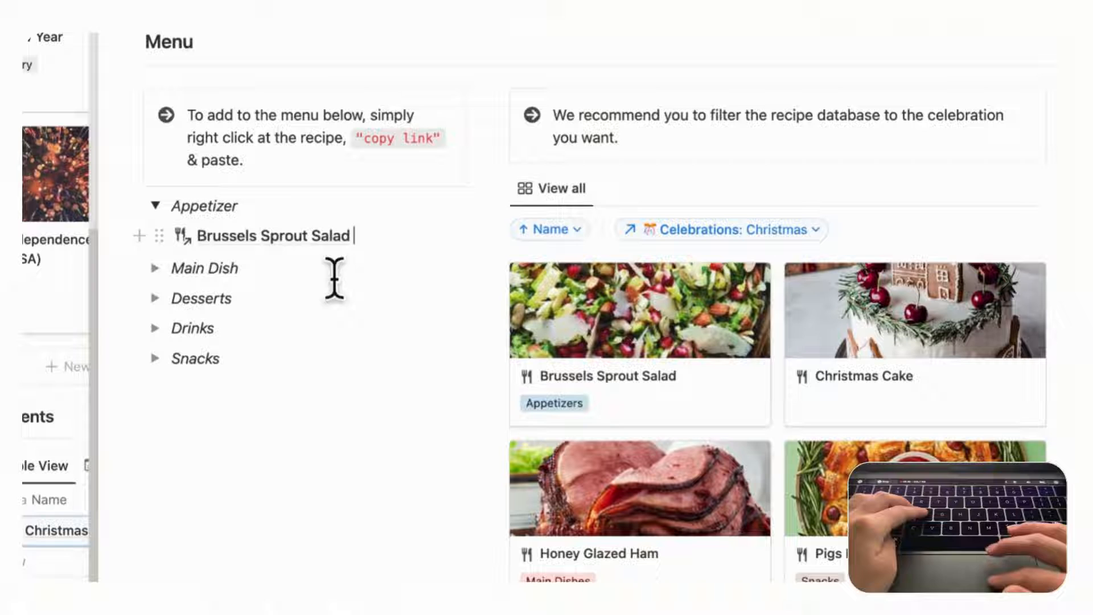
pyautogui.moveTo(453, 359)
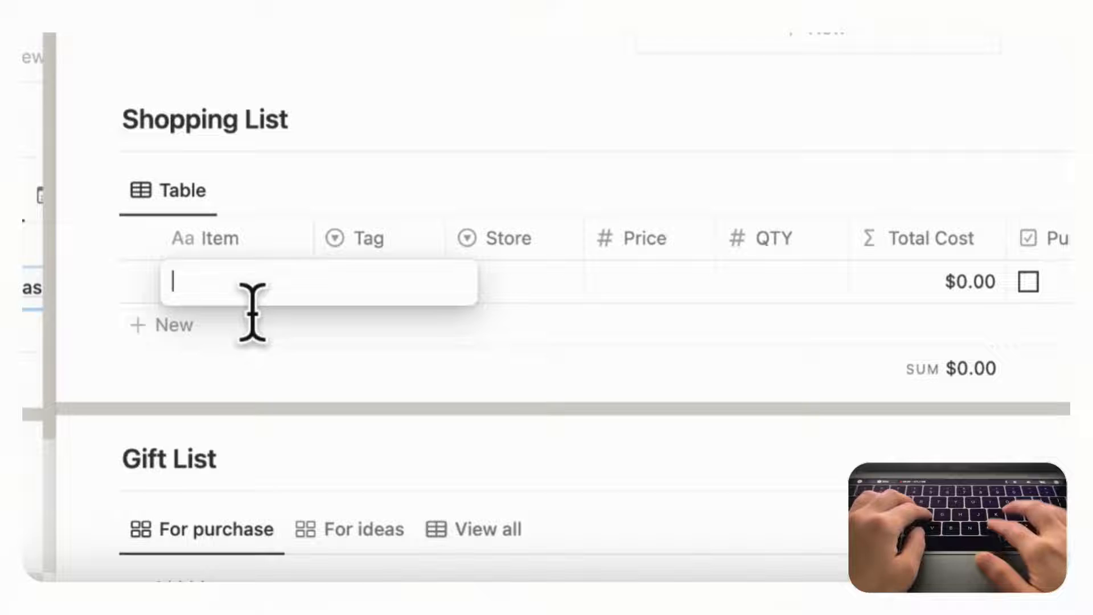
# - Add a Salad Greens shopping item from Costco with quantity 2
pyautogui.write('Salad Greens')
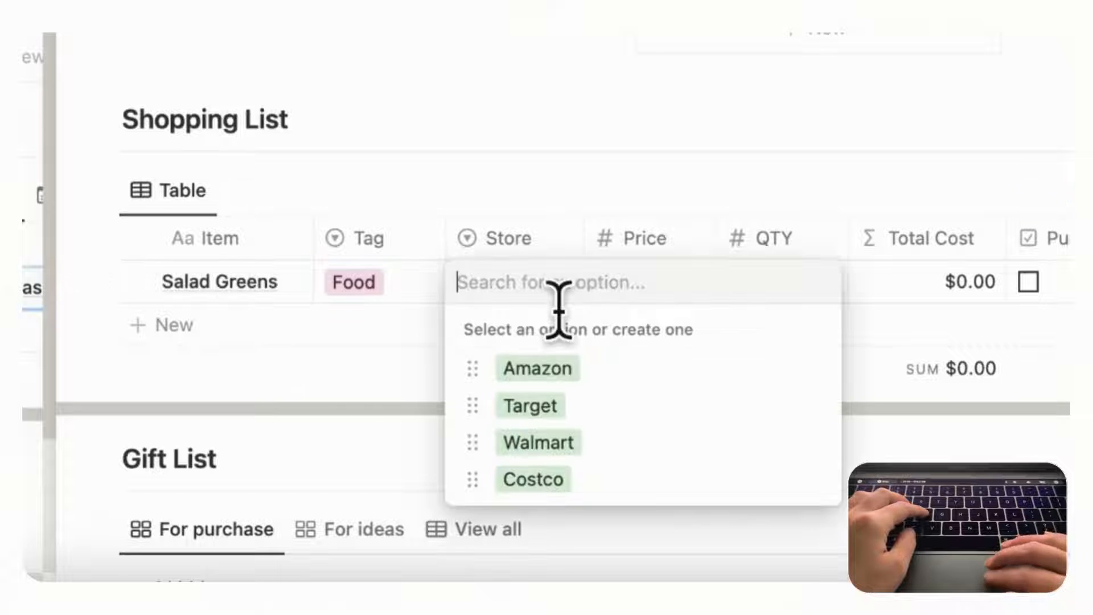
pyautogui.click(533, 478)
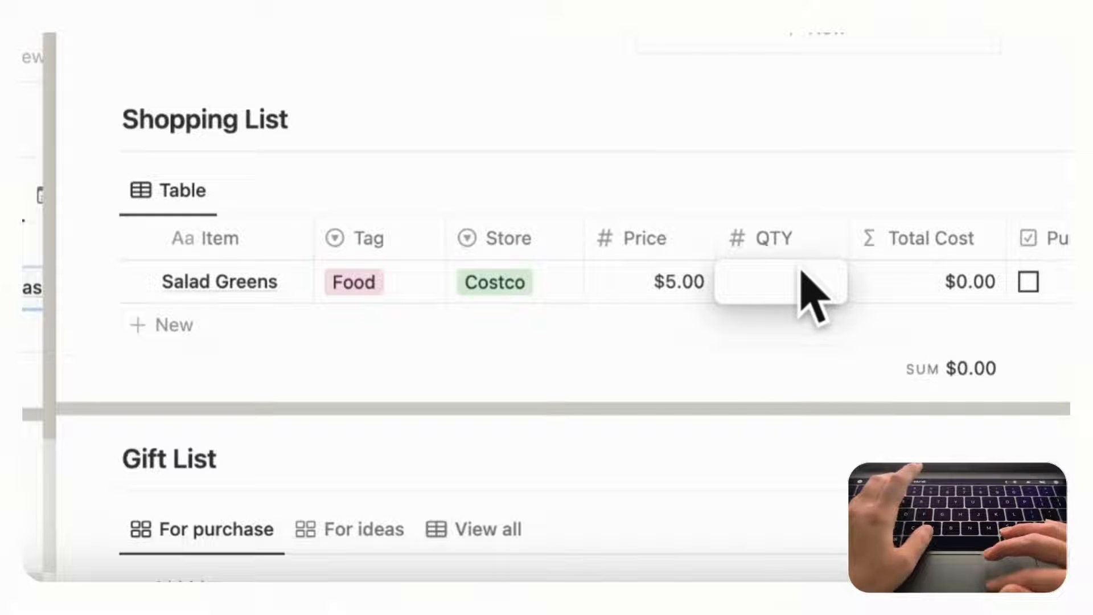
pyautogui.write('2')
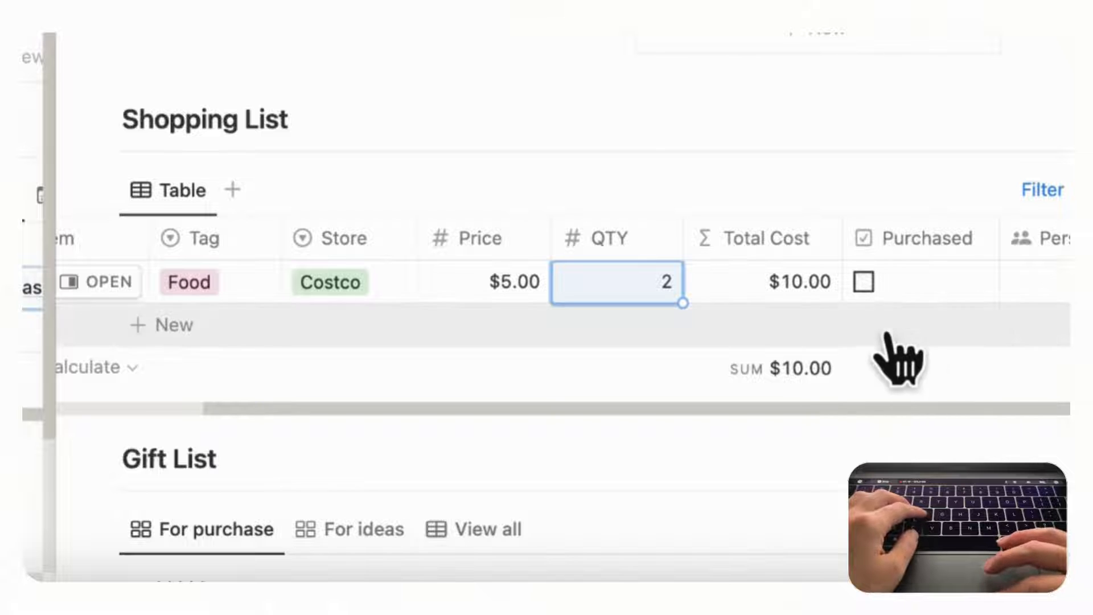
pyautogui.click(862, 282)
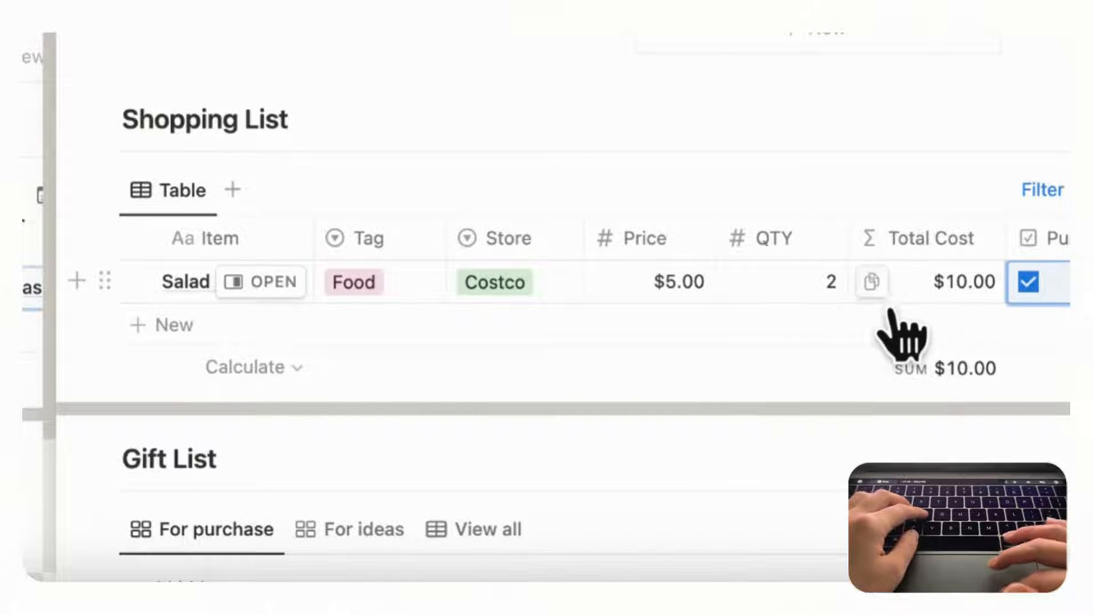
pyautogui.scroll(-3)
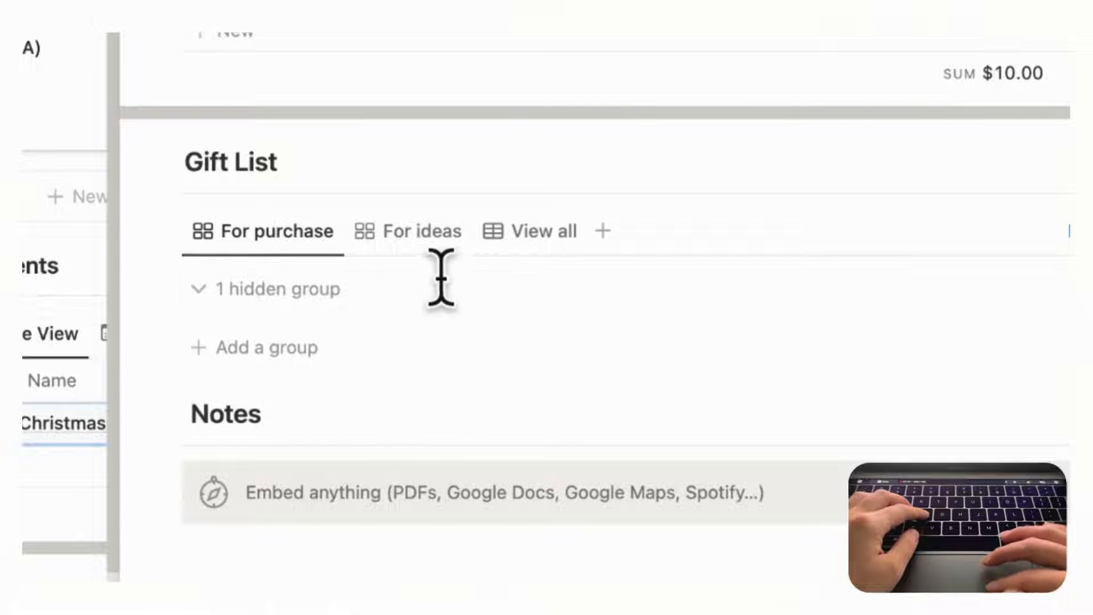
# - Show the Gift List's For ideas view and open the Electric Slow Cooker 7-in-1 page
pyautogui.click(462, 285)
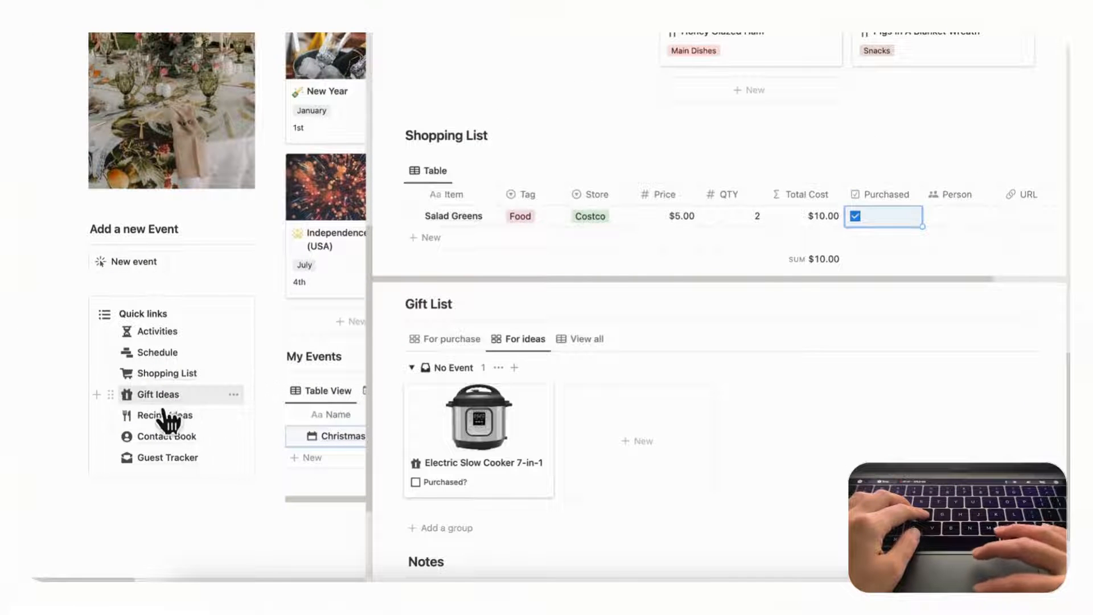
pyautogui.moveTo(158, 394)
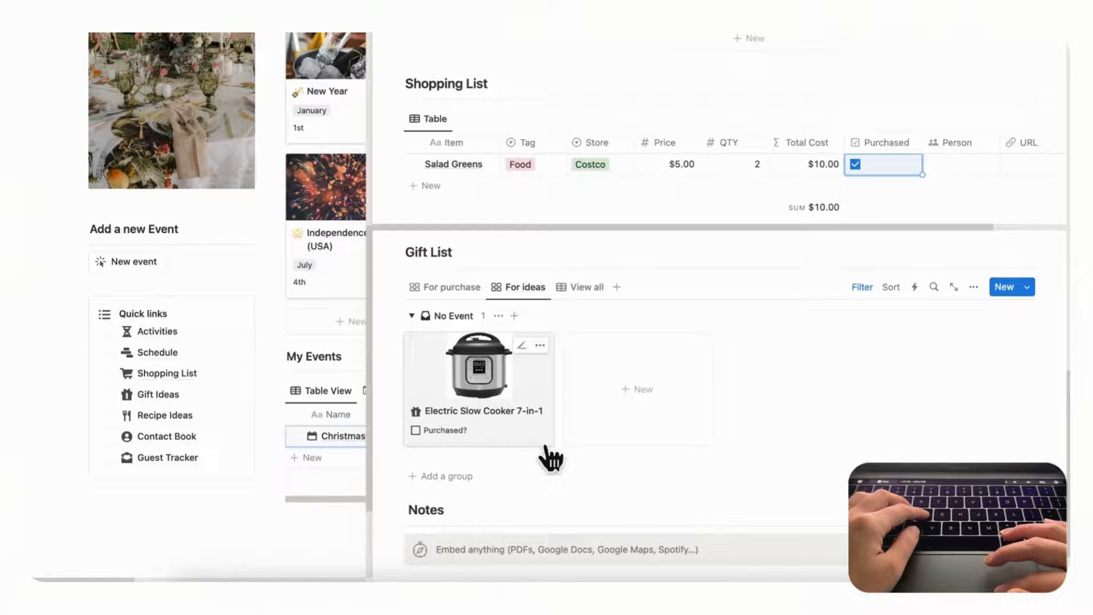
pyautogui.click(478, 366)
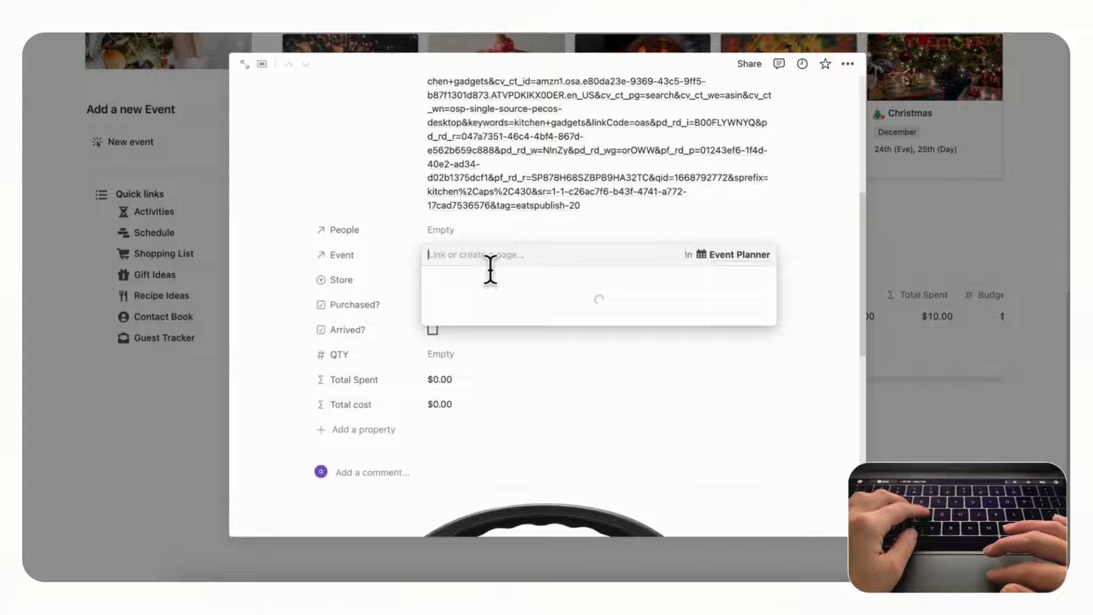
# - Set the slow cooker's event to Christmas Dinner, recipient Mom, QTY 1, price 80.00, purchased
pyautogui.click(482, 254)
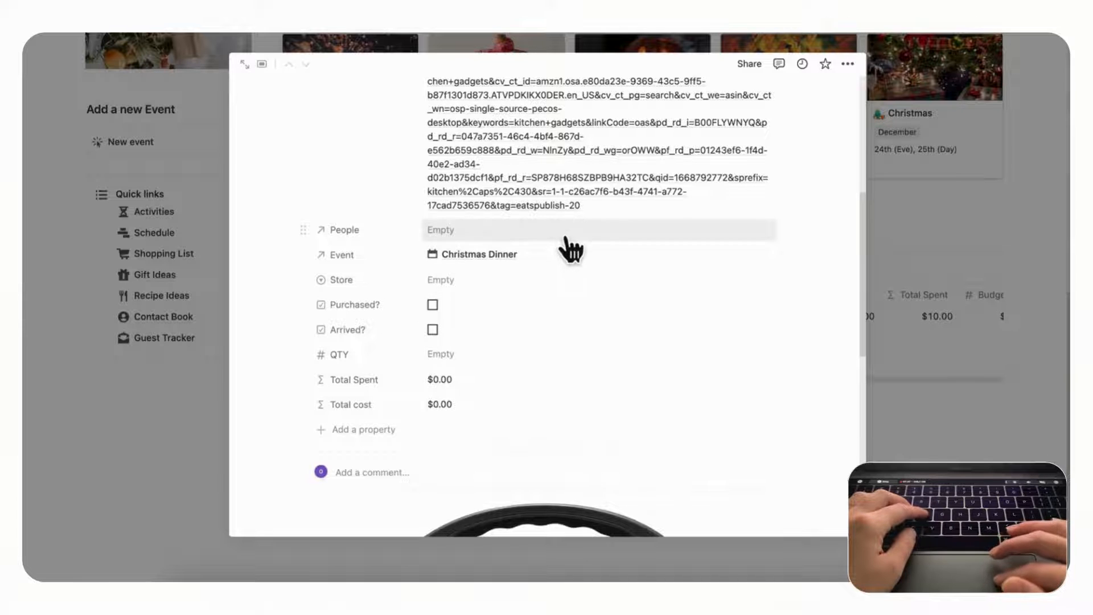
pyautogui.click(571, 230)
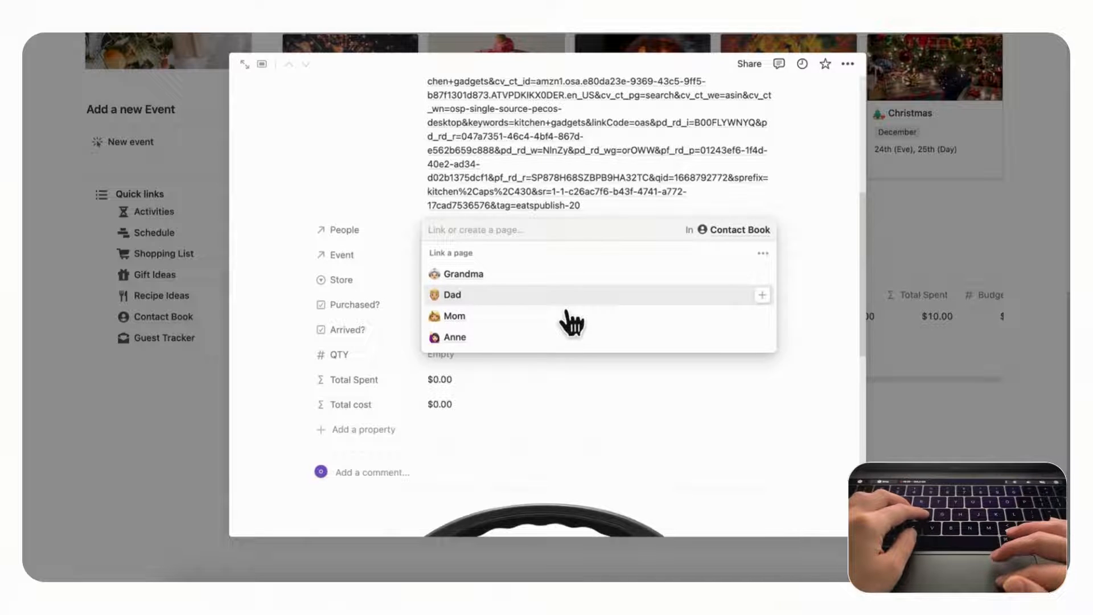
pyautogui.click(454, 315)
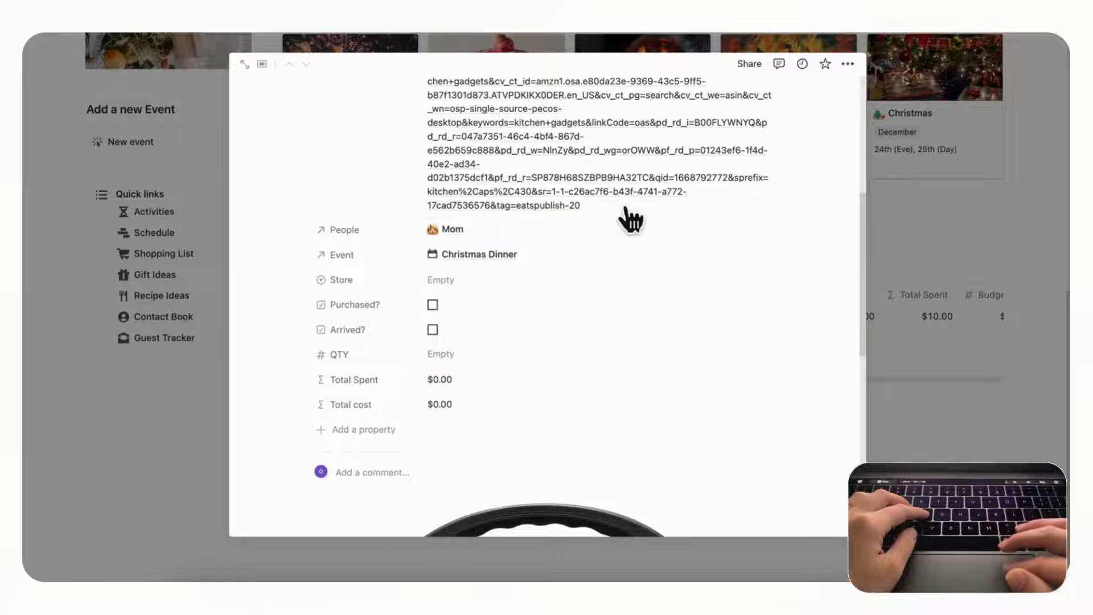
pyautogui.moveTo(627, 267)
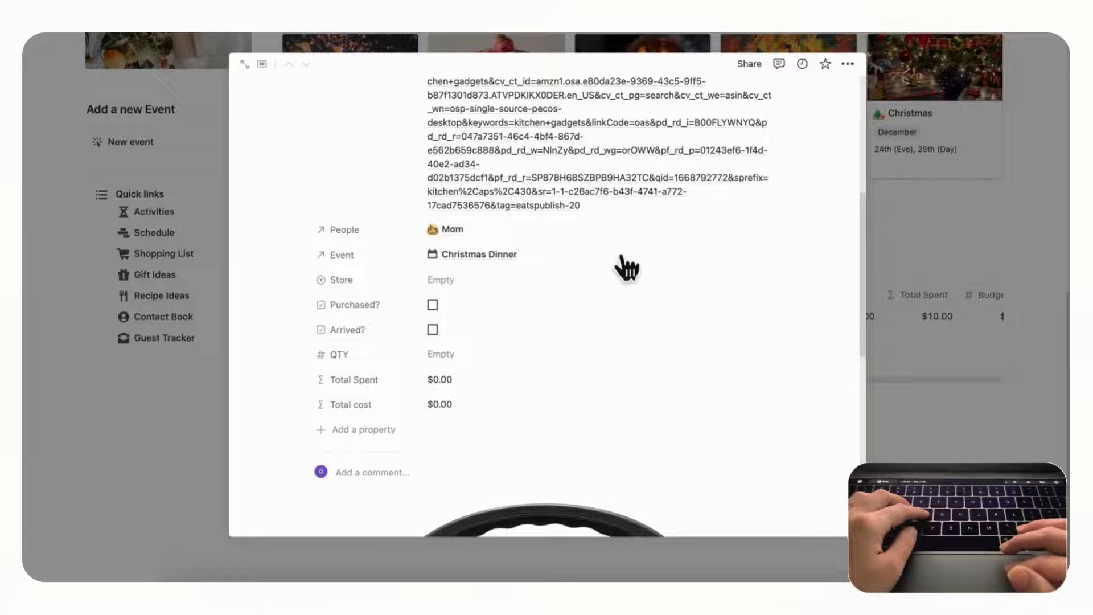
pyautogui.click(440, 353)
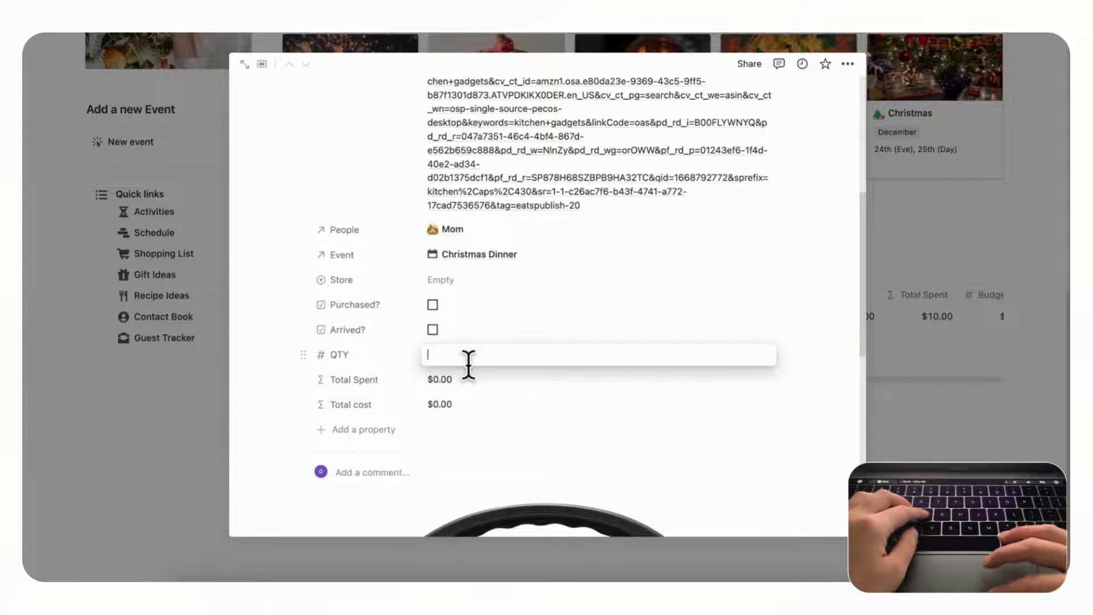
pyautogui.write('1')
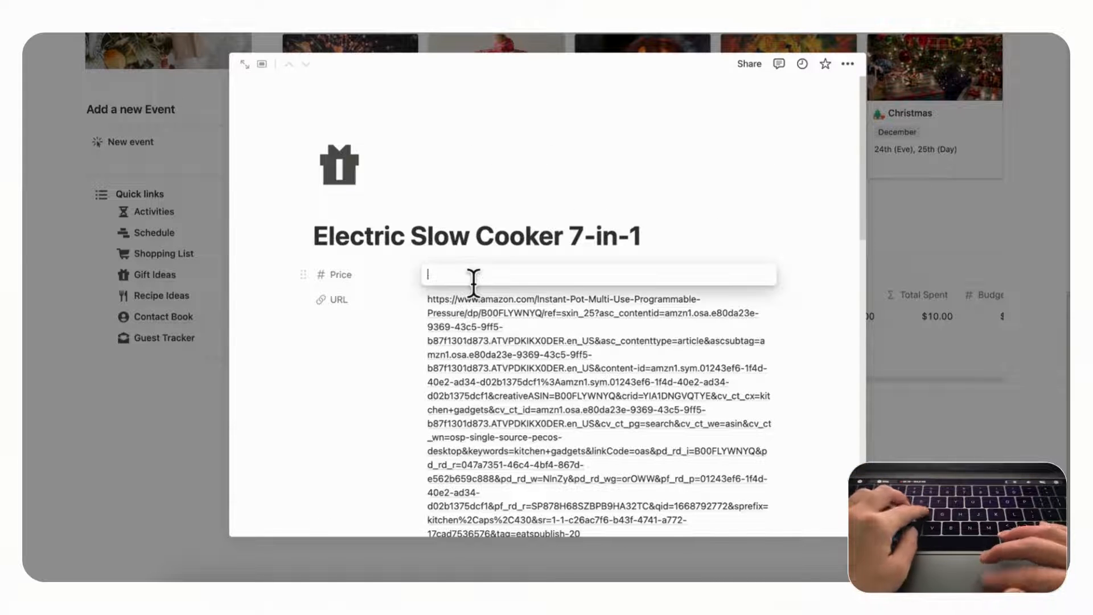
pyautogui.write('80.00')
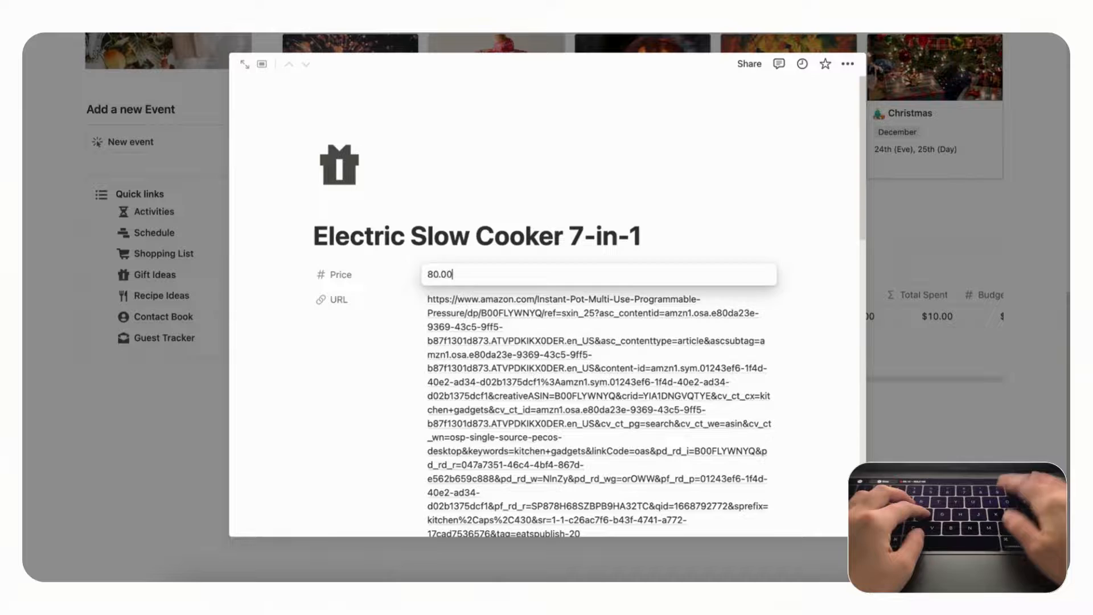
pyautogui.scroll(-3)
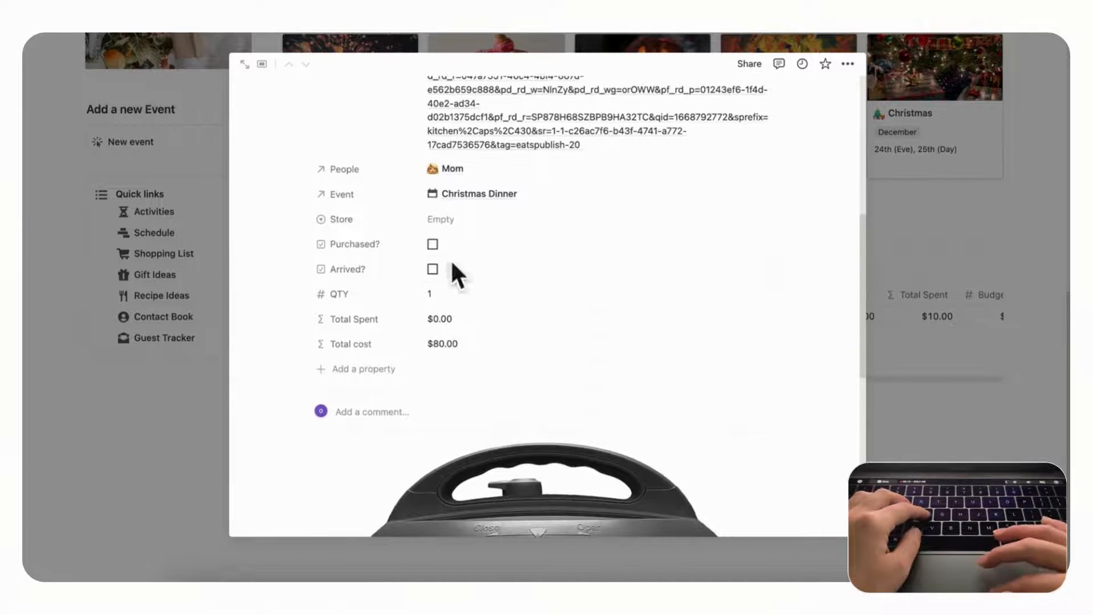
pyautogui.click(432, 245)
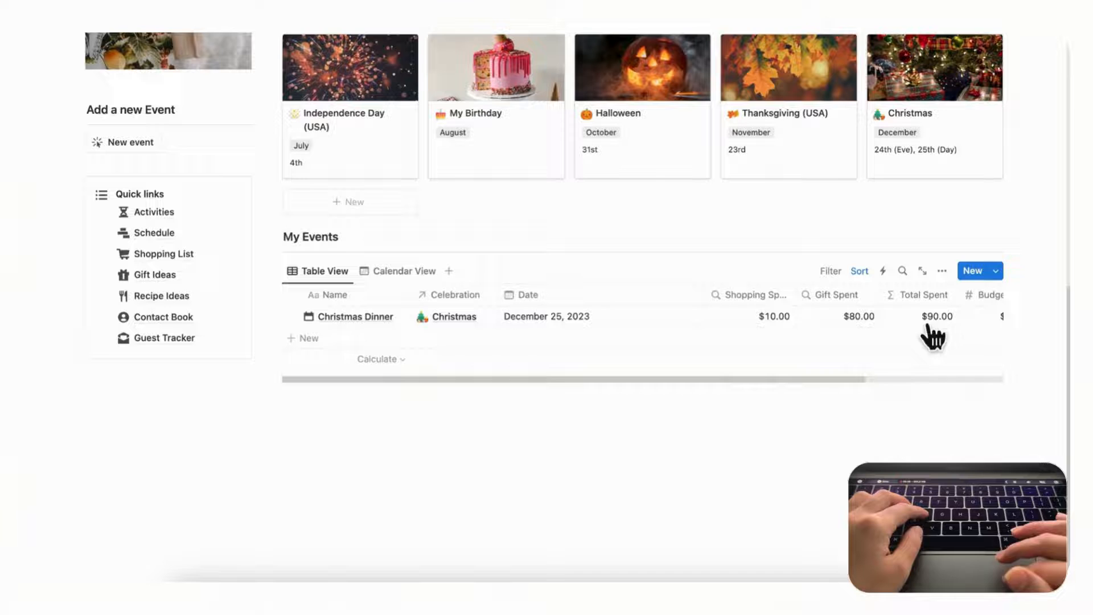
# - Open Christmas Dinner from My Events and scroll to its 18% of $500 budget status
pyautogui.click(354, 316)
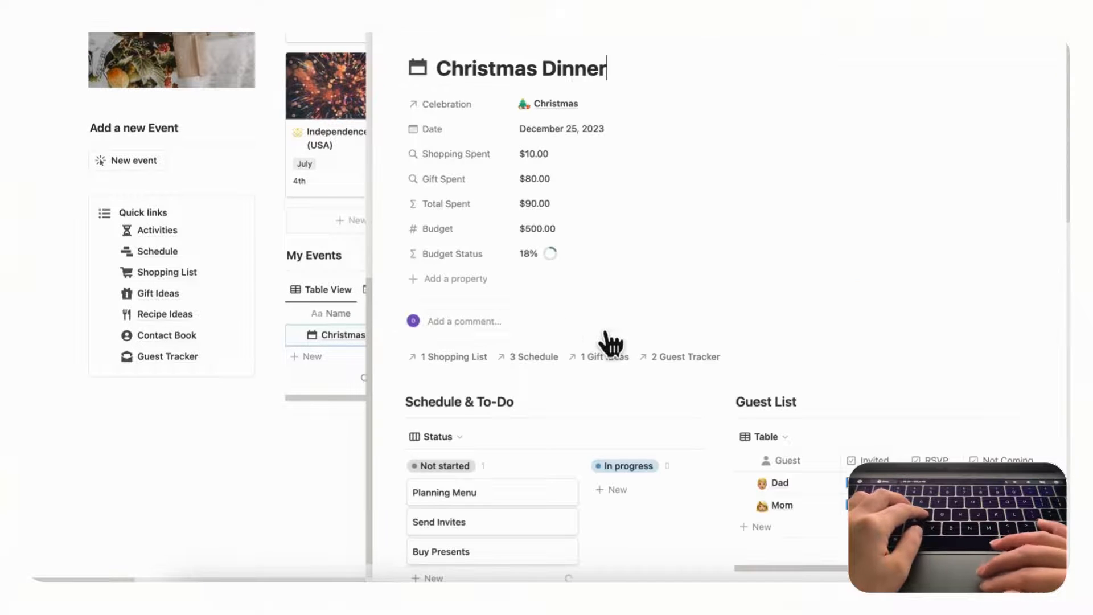
pyautogui.scroll(-3)
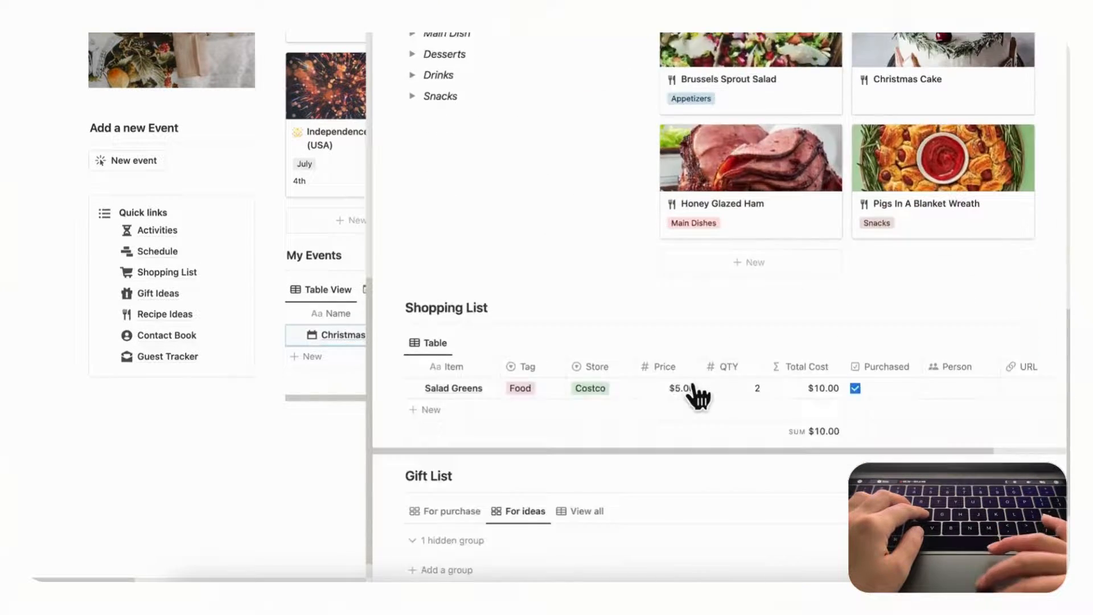
pyautogui.scroll(-3)
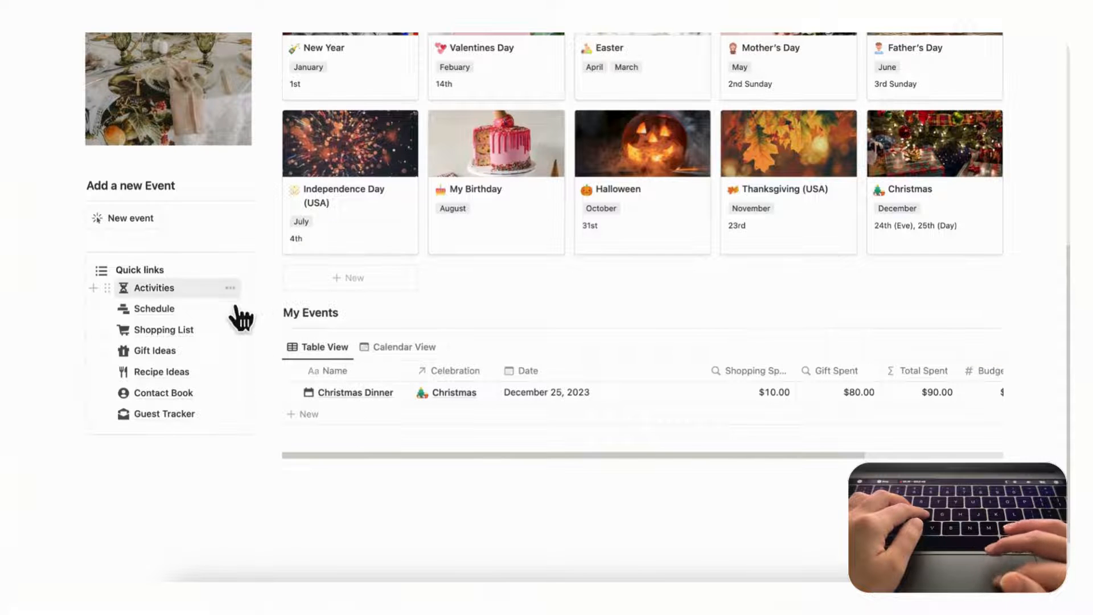
# - Open Schedule from Quick links and scroll its November 2023 calendar view
pyautogui.click(154, 308)
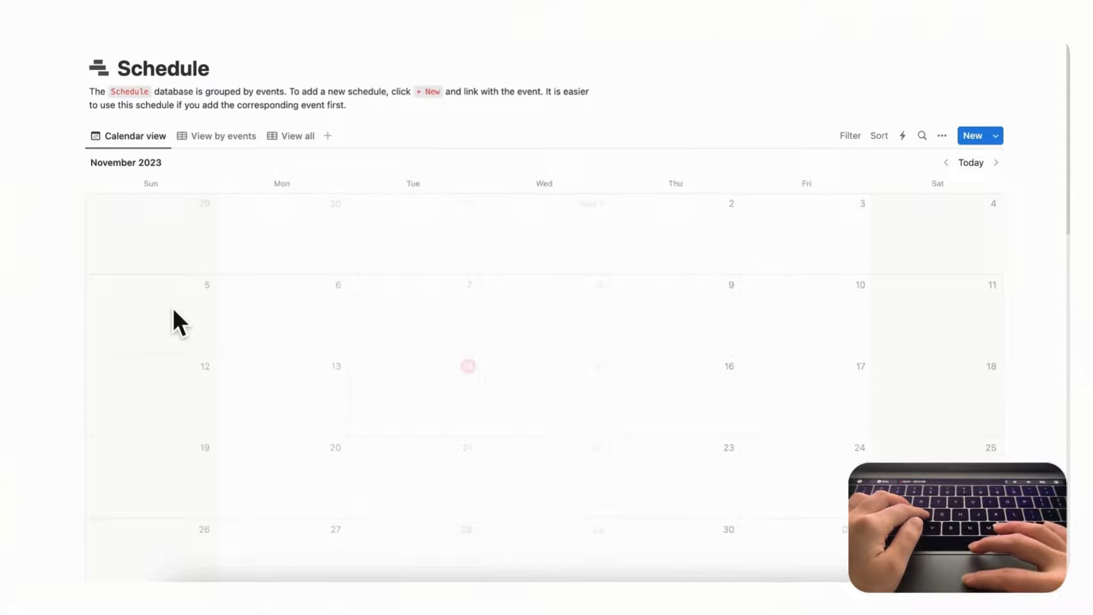
pyautogui.scroll(-3)
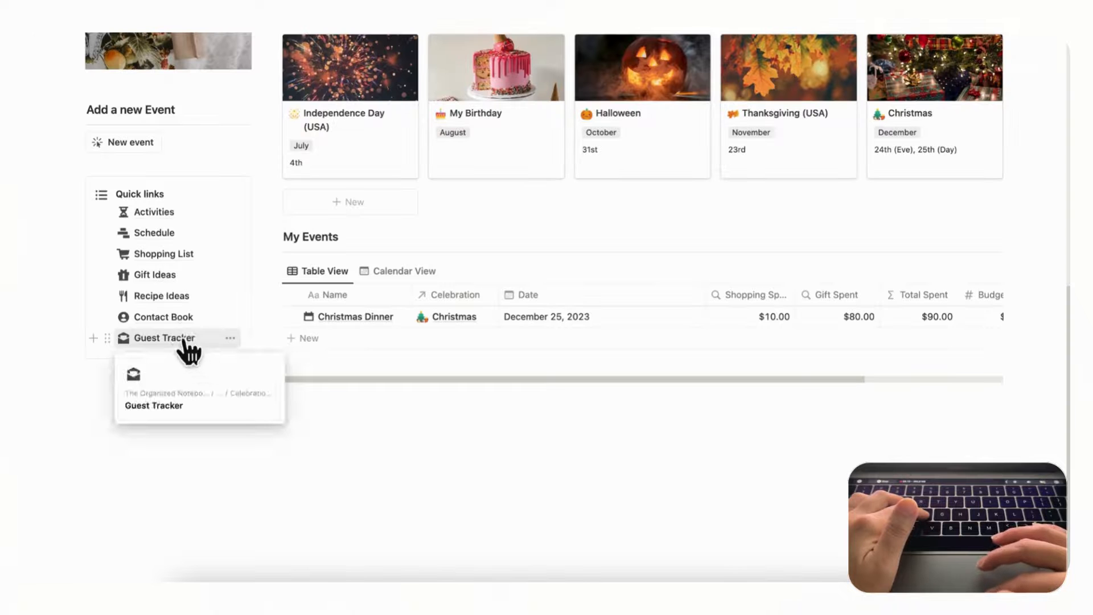
pyautogui.moveTo(947, 195)
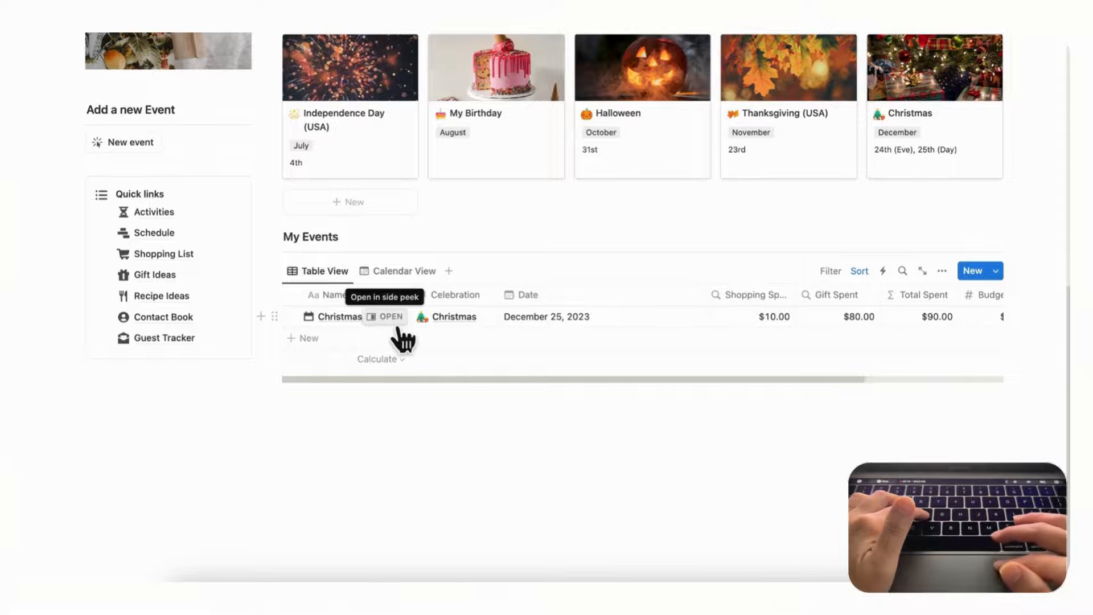
# - Open Christmas Dinner in side peek and scroll to its Gift List purchases
pyautogui.click(391, 316)
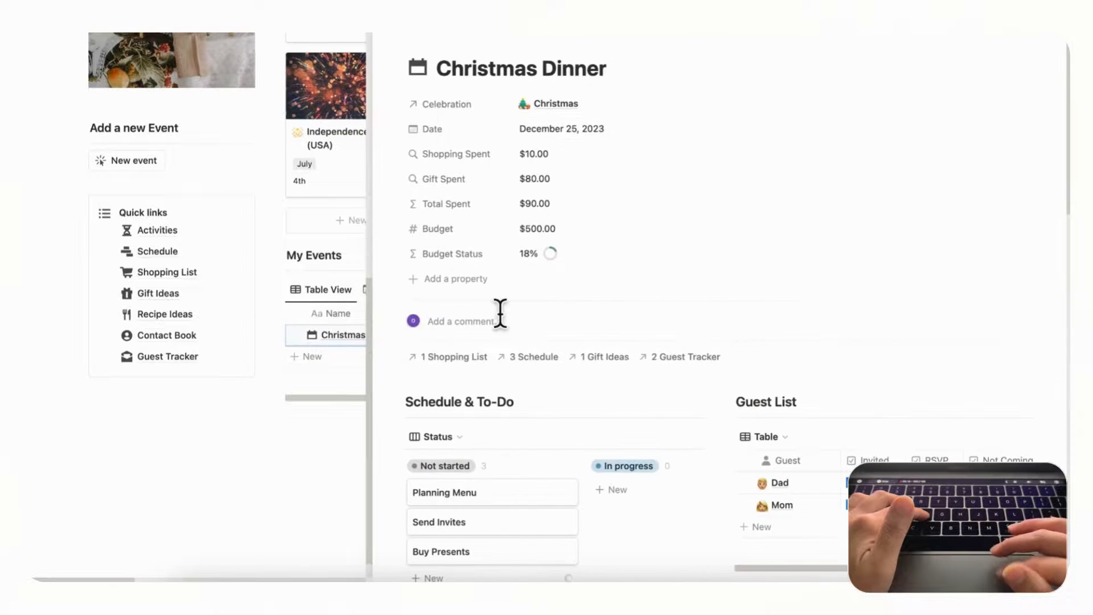
pyautogui.scroll(-3)
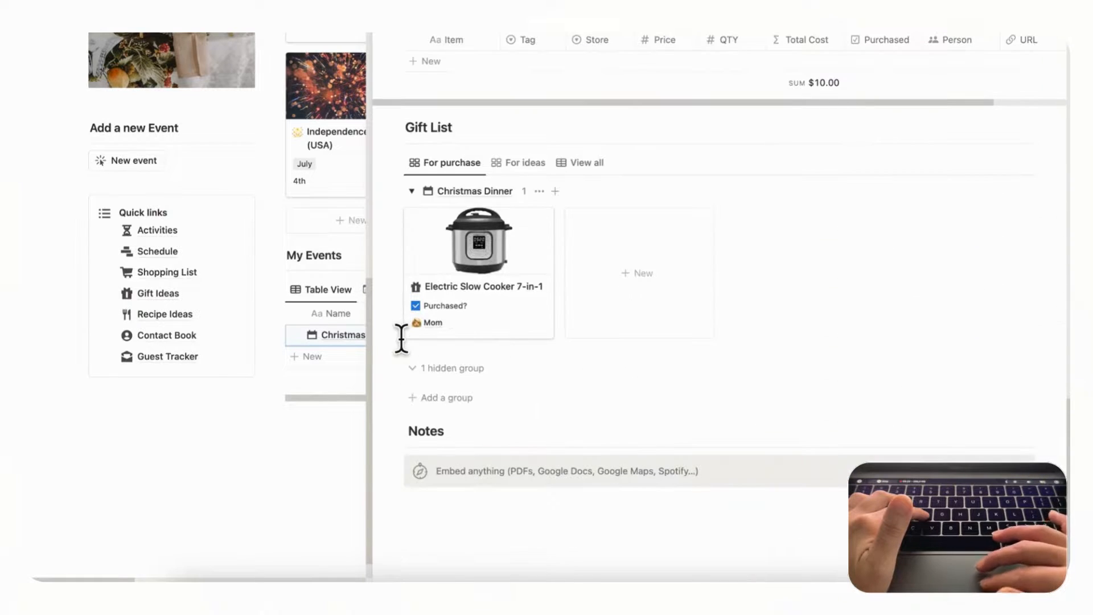
pyautogui.click(479, 192)
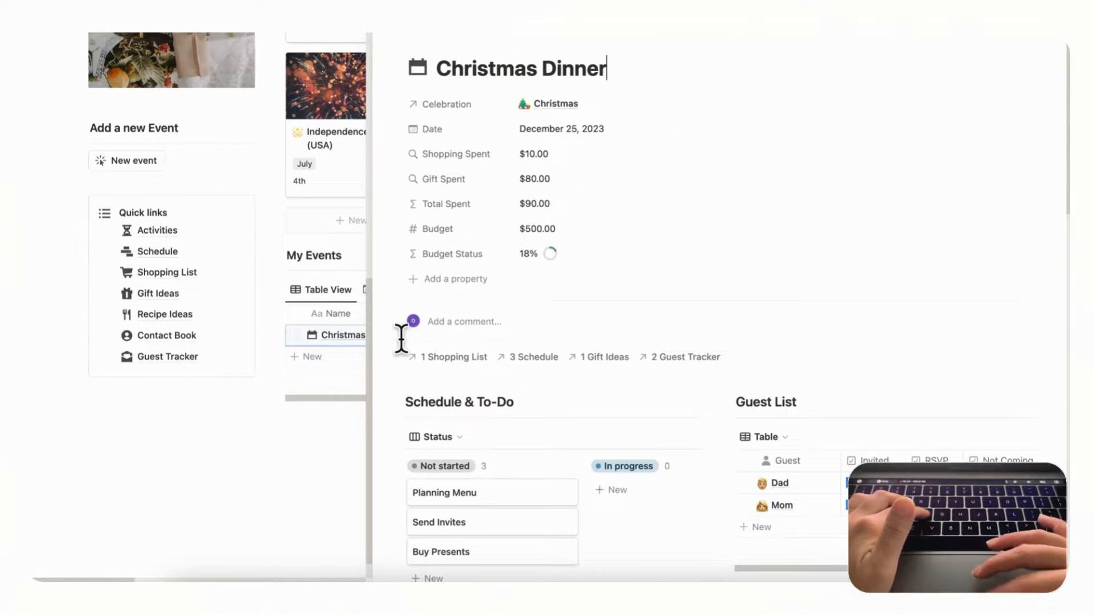